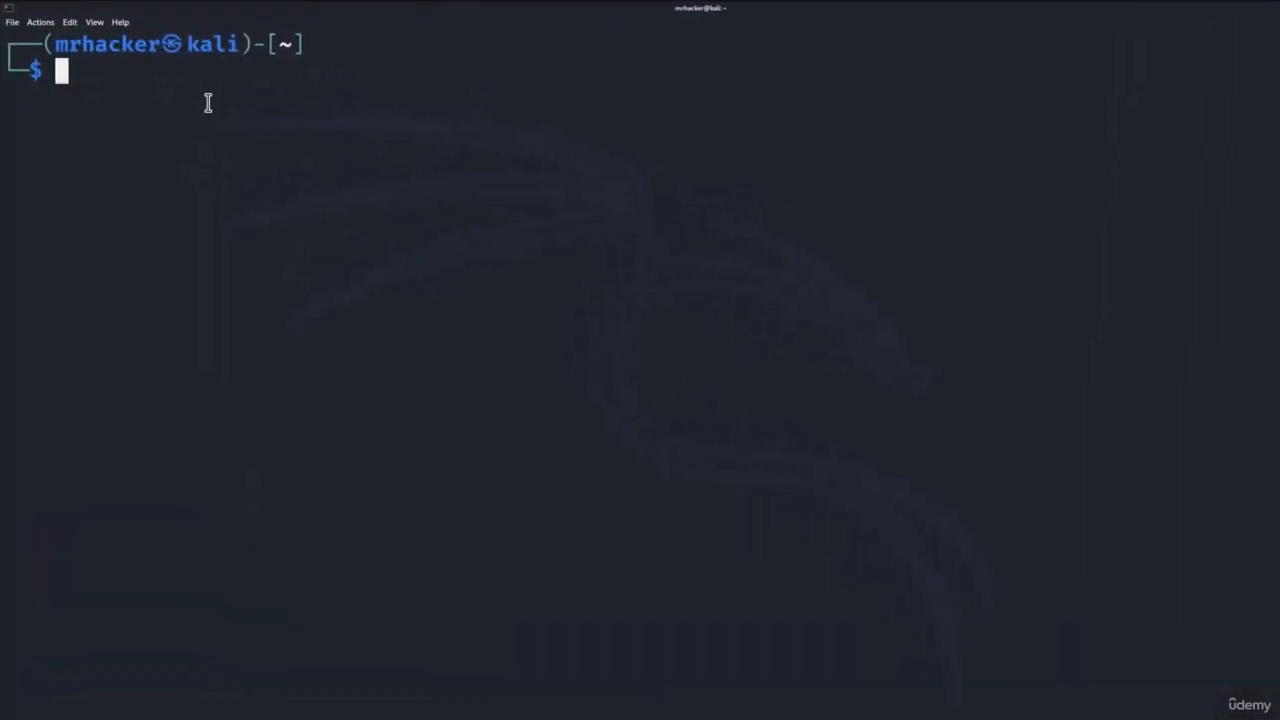
# Refresh package lists, install tor (already newest), and enter service tor start.
pyautogui.write('sudo apt update')
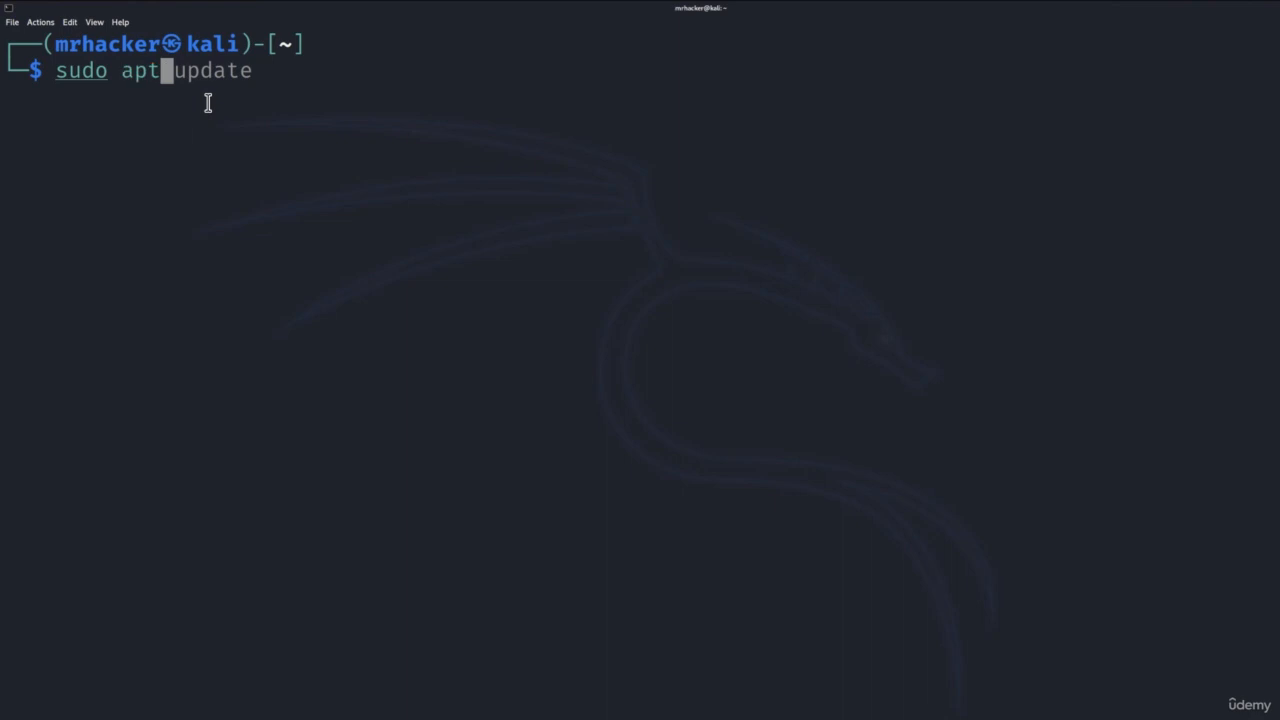
pyautogui.write('sudo apt-get install tor')
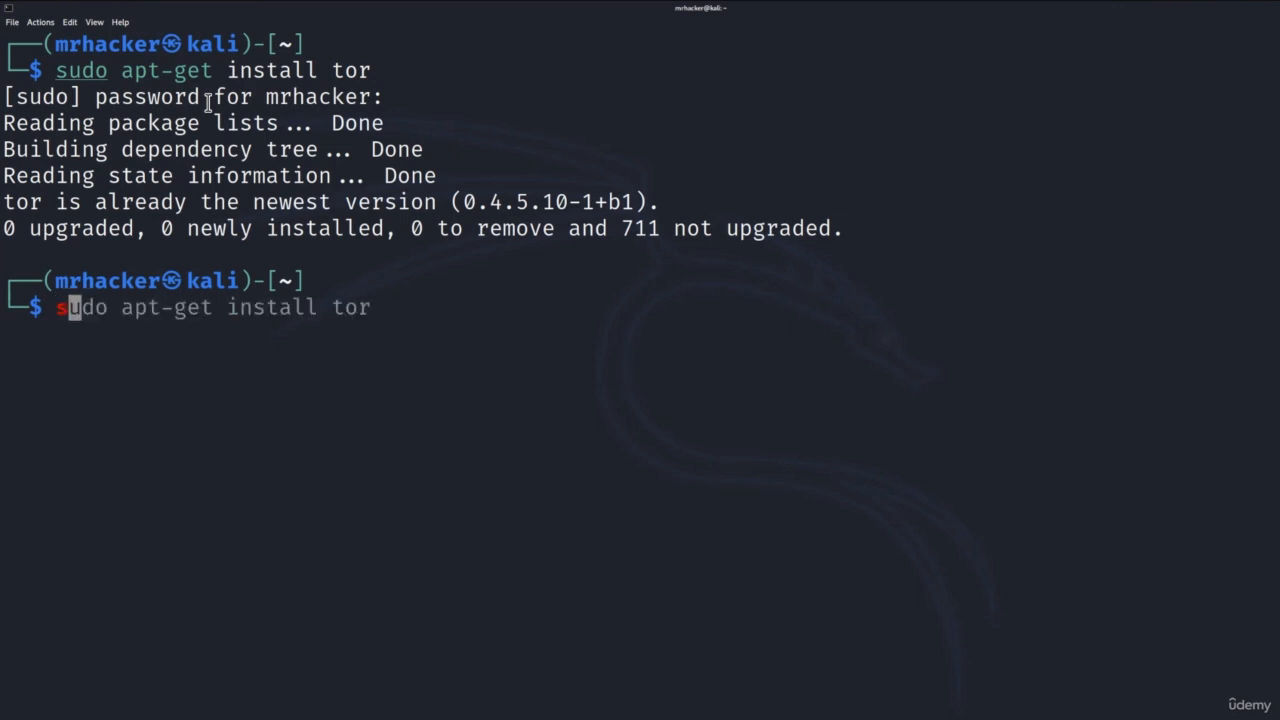
pyautogui.write('service tor start')
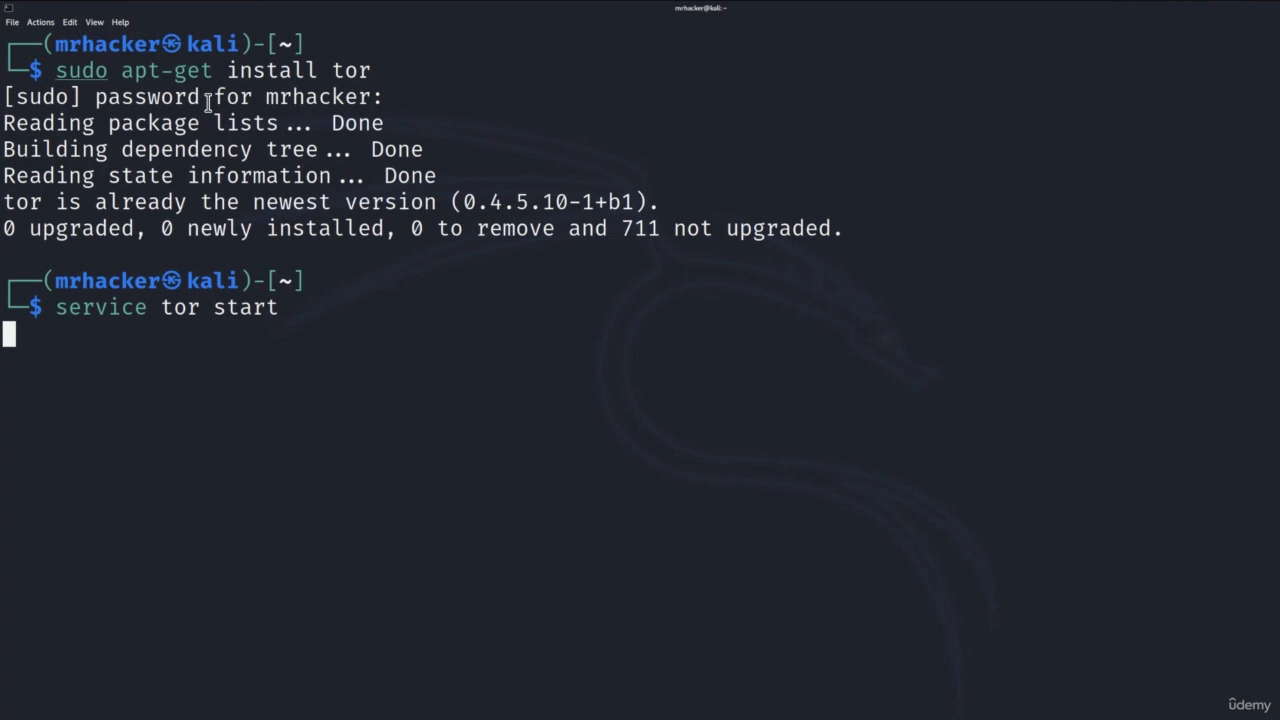
# Start the Tor service, authenticate with the password, and check its status.
pyautogui.press('Return')
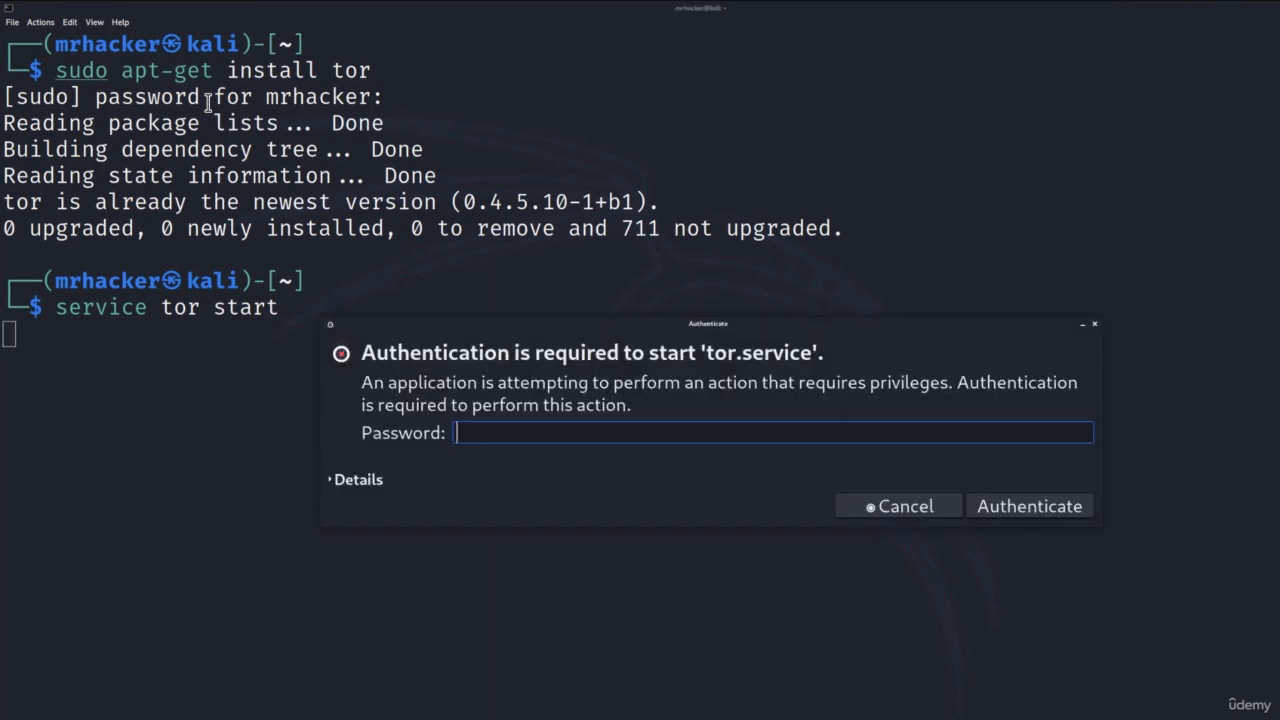
pyautogui.write('••••')
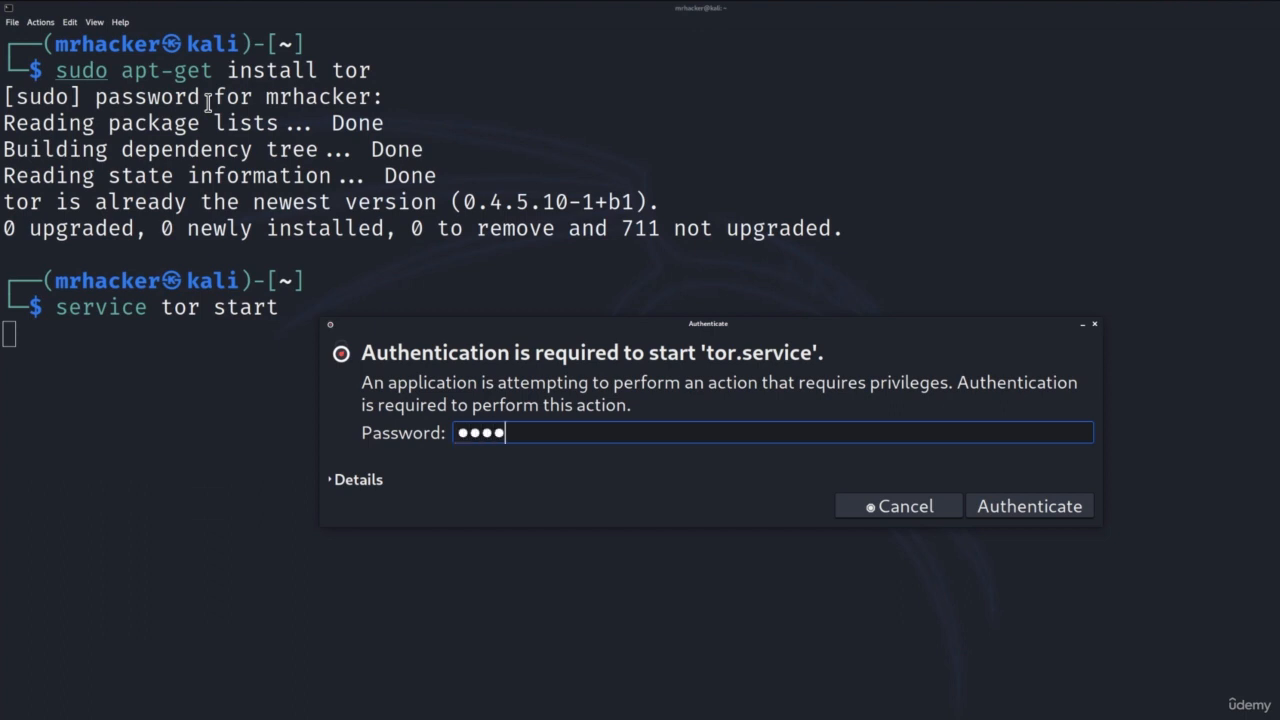
pyautogui.click(1028, 506)
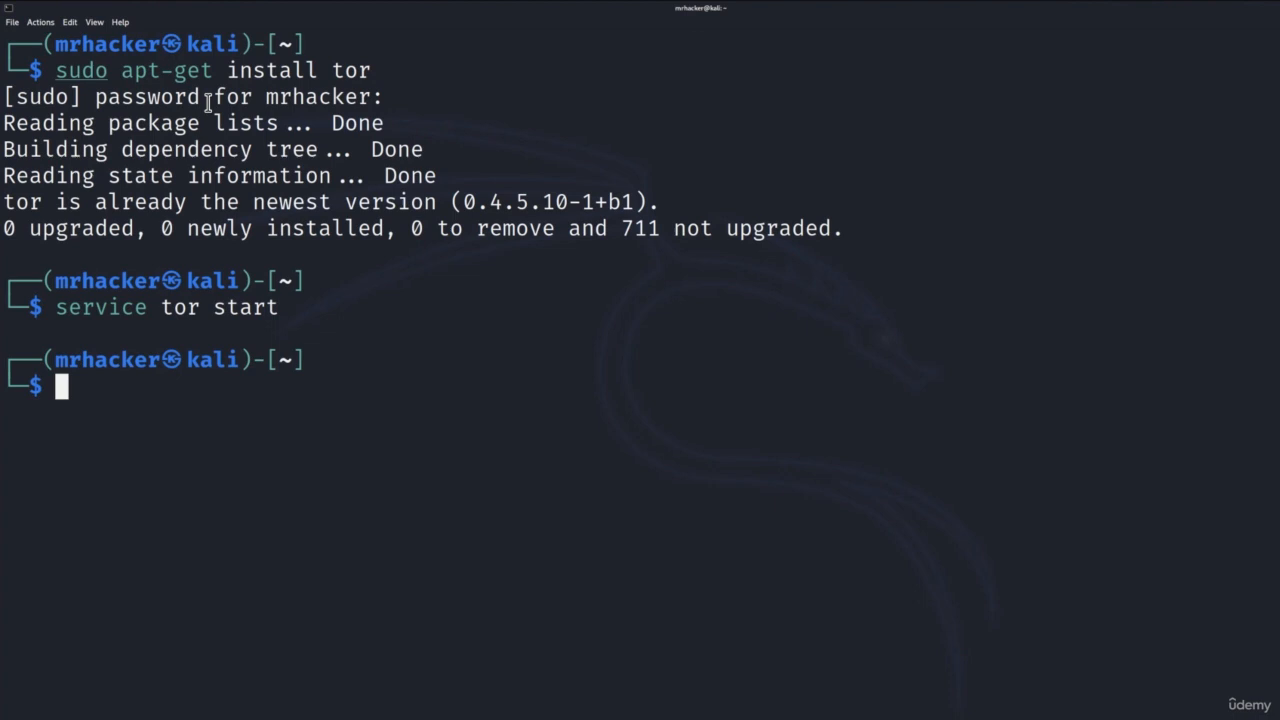
pyautogui.write('service tor start')
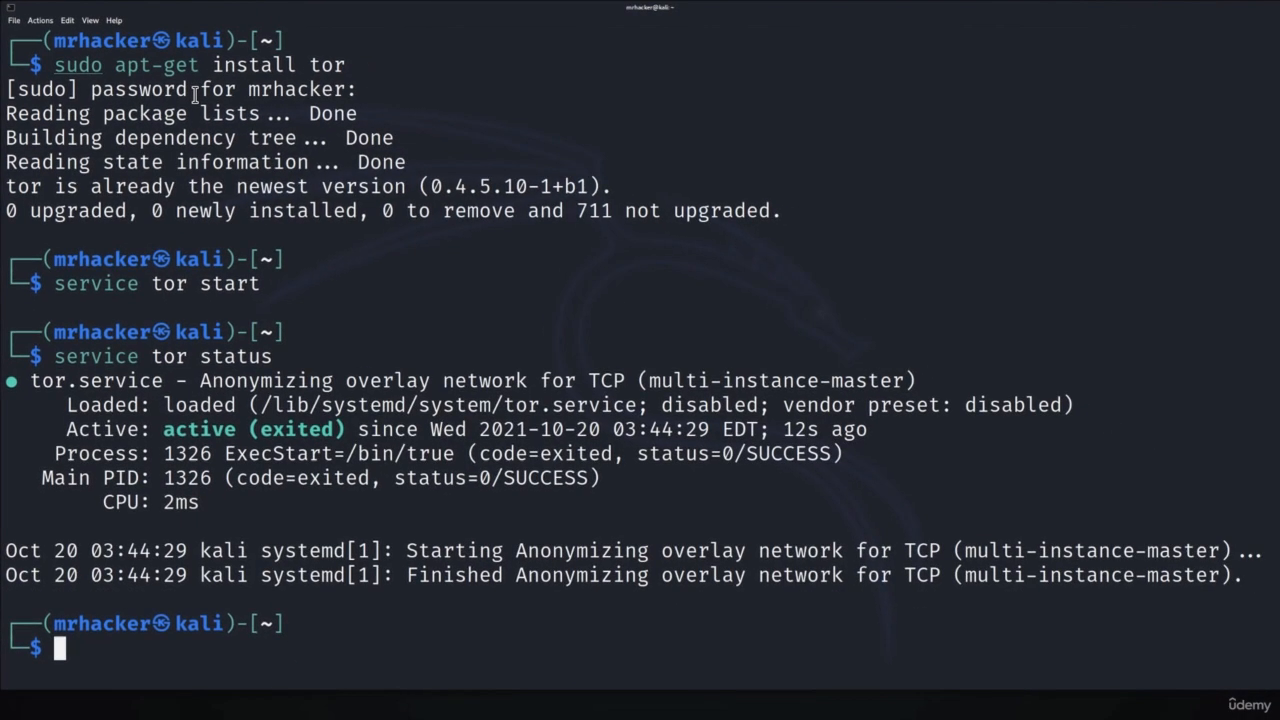
pyautogui.moveTo(176, 448)
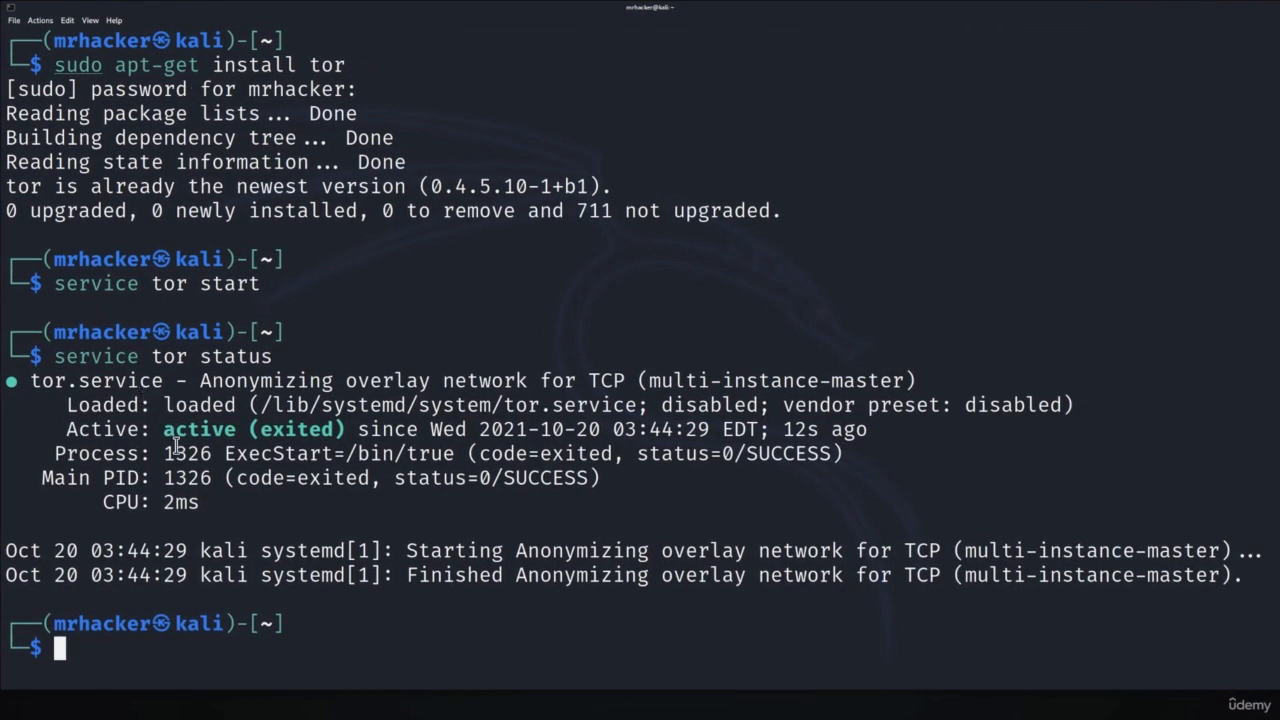
pyautogui.moveTo(198, 678)
pyautogui.write('sudo apt-get instal')
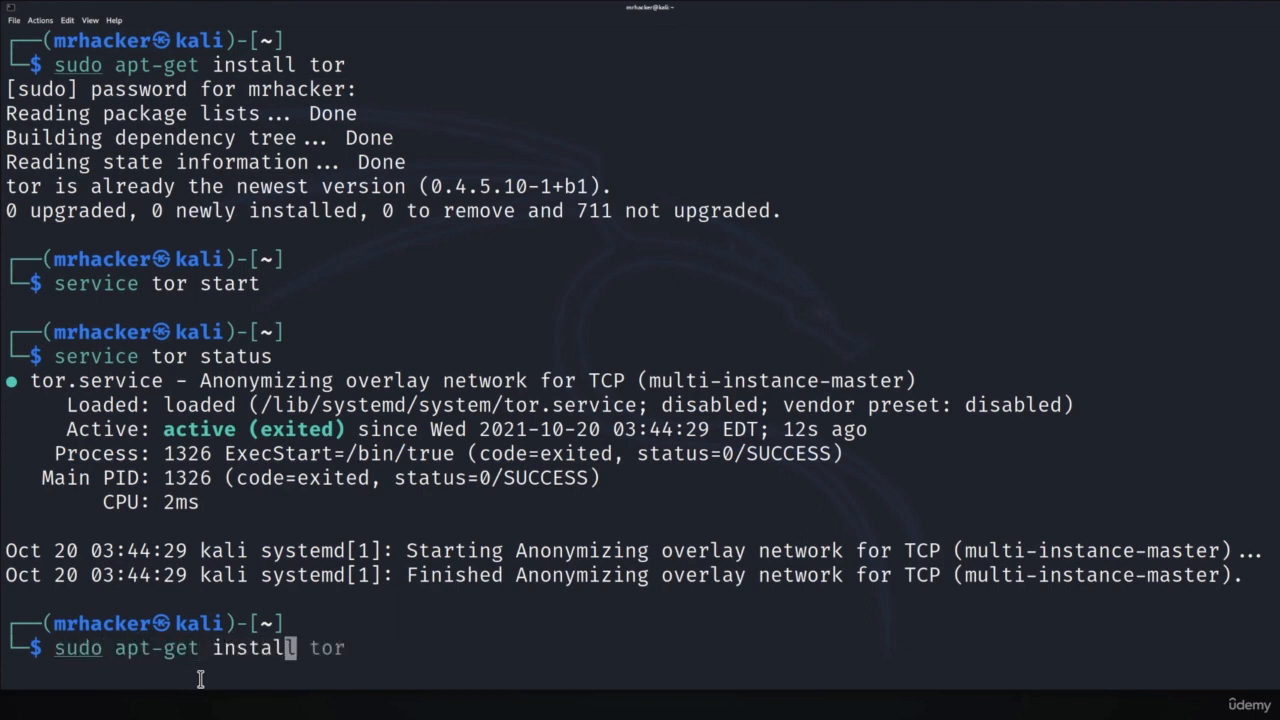
# Install proxychains (already newest) and clear the terminal.
pyautogui.write('proxychains')
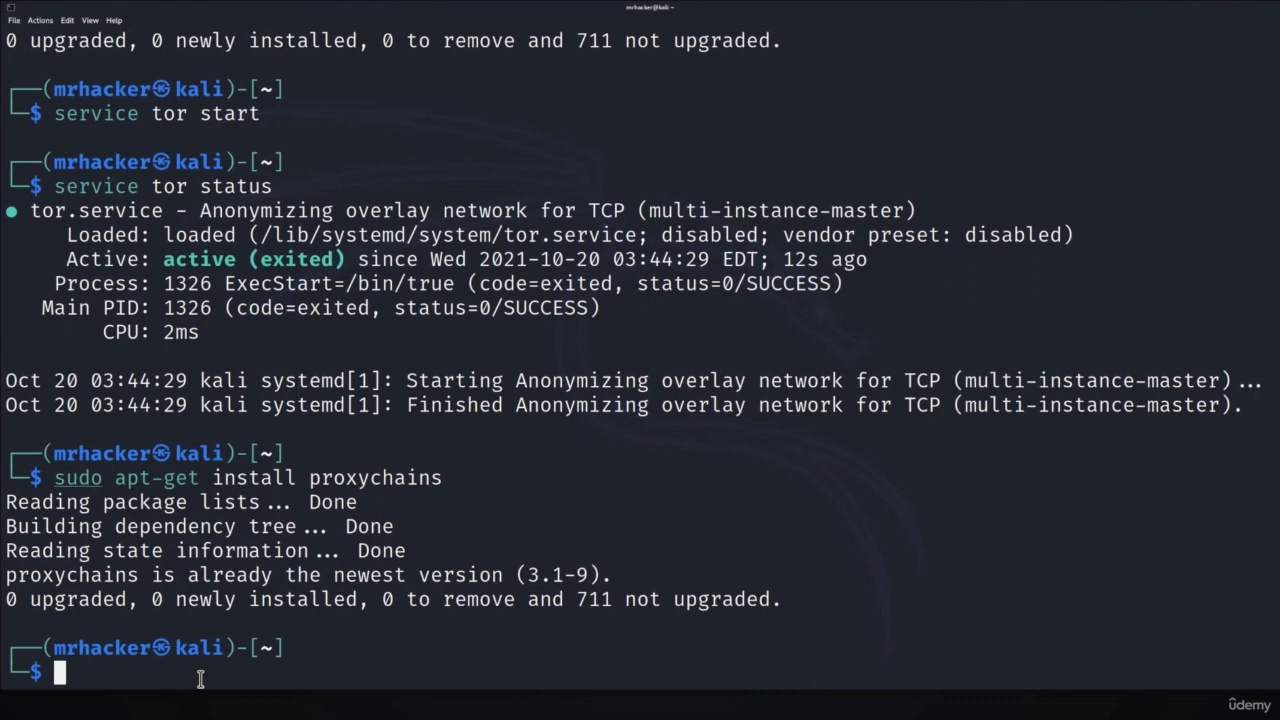
pyautogui.write('clear')
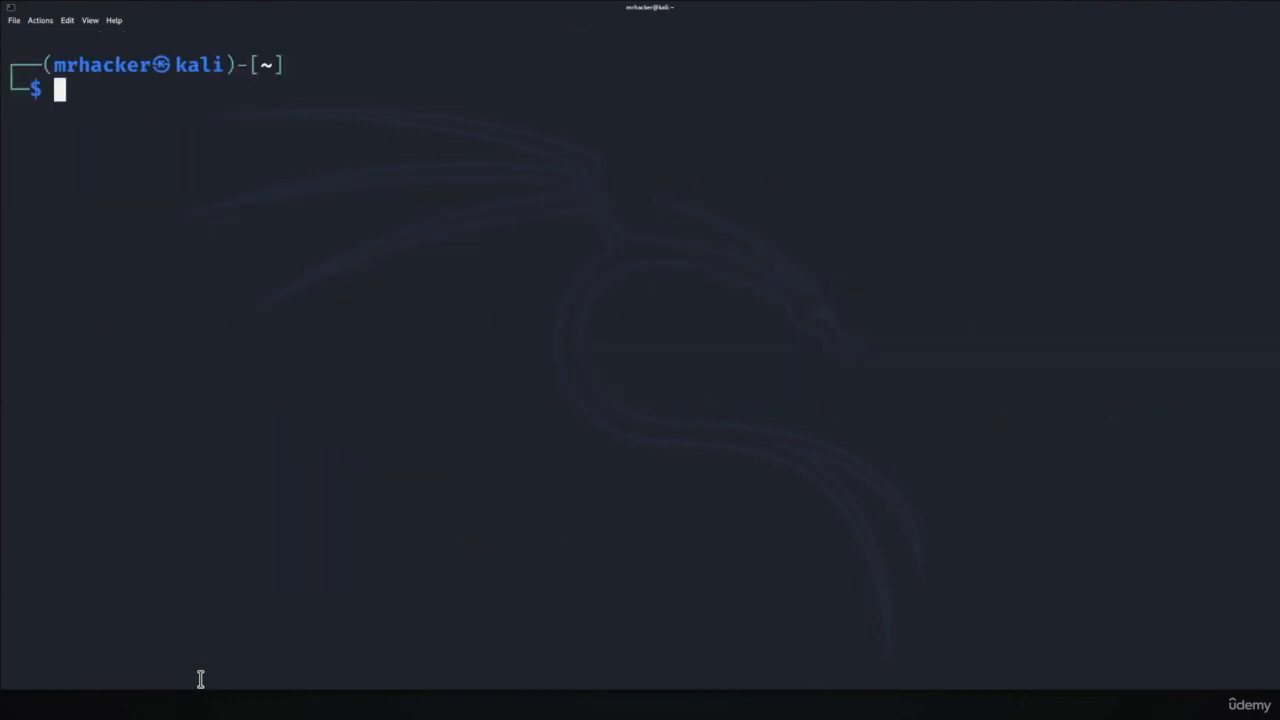
# Edit /etc/proxychains.conf in nano, enabling dynamic_chain and adding socks5 127.0.0.1 9050.
pyautogui.write('sudo nmap -sS mas.bg.ac.rs -F')
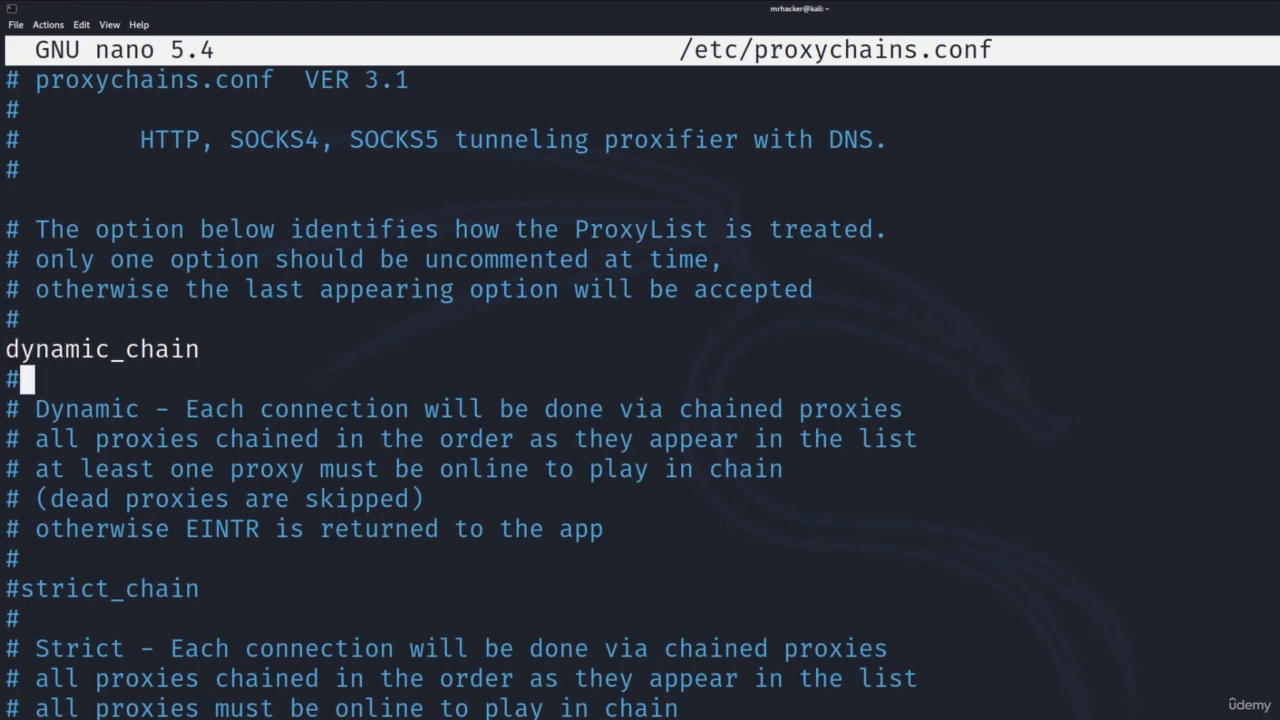
pyautogui.scroll(-3)
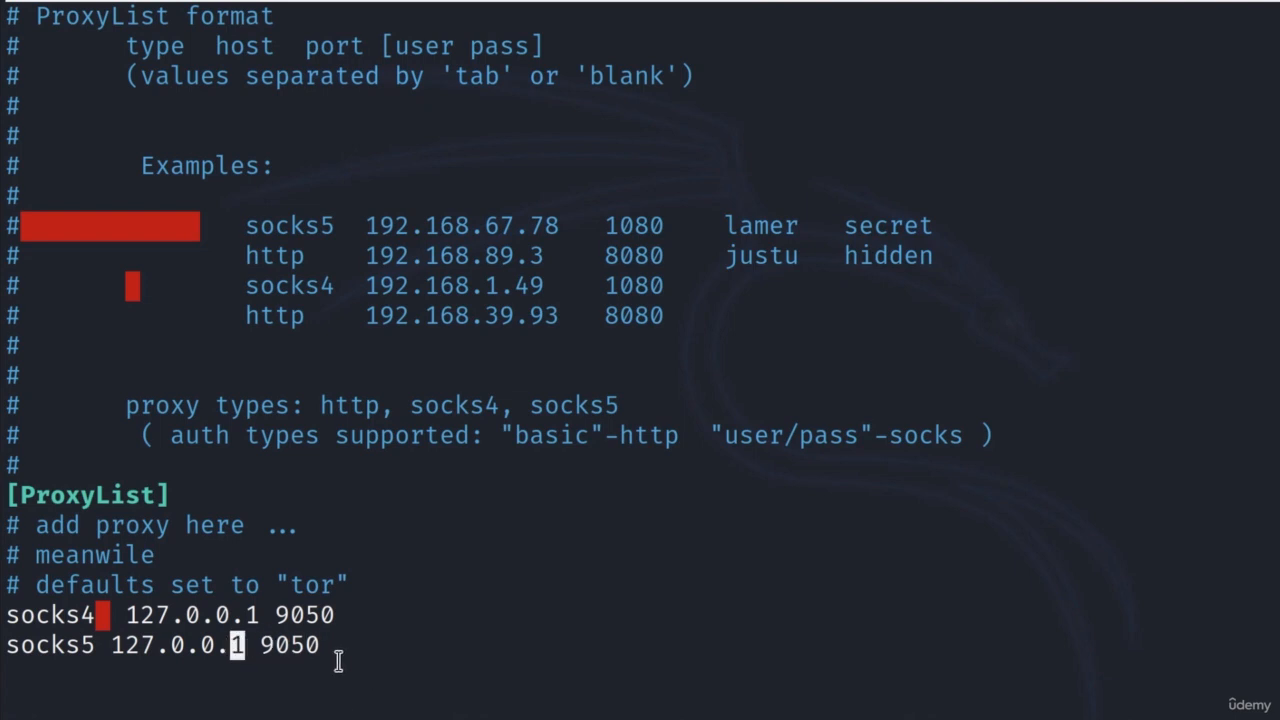
pyautogui.doubleClick(284, 644)
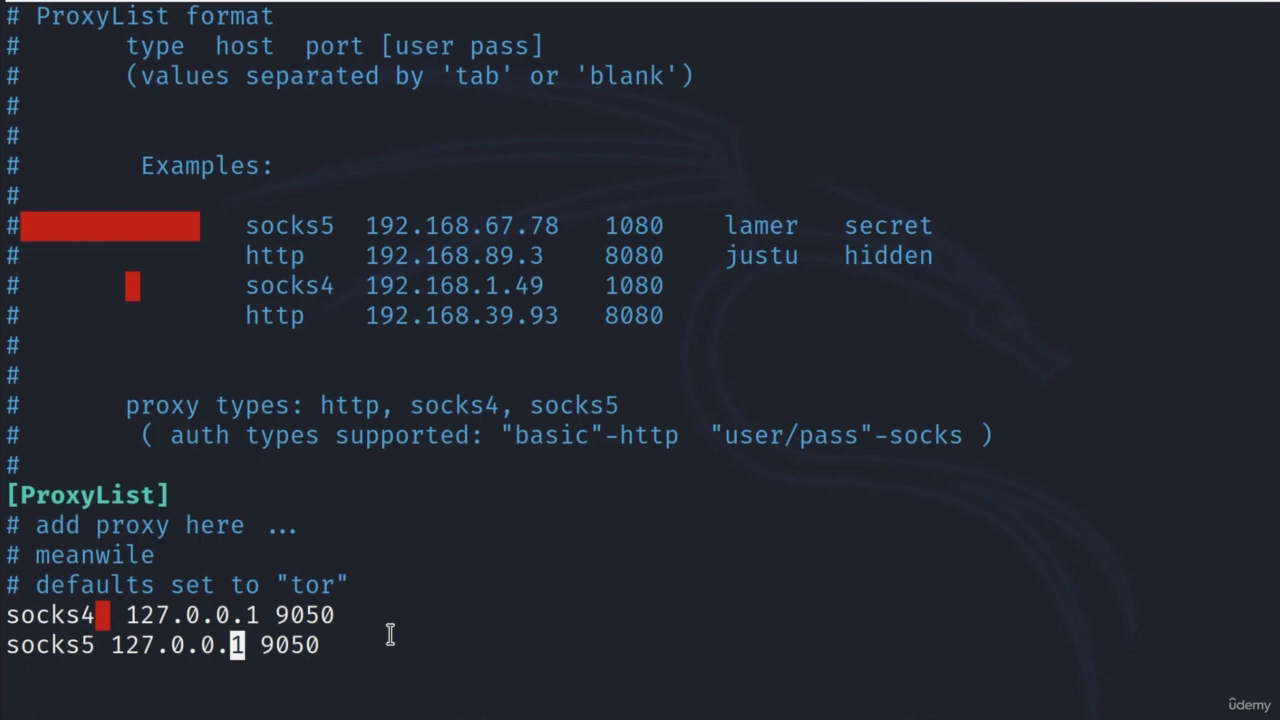
pyautogui.moveTo(144, 650)
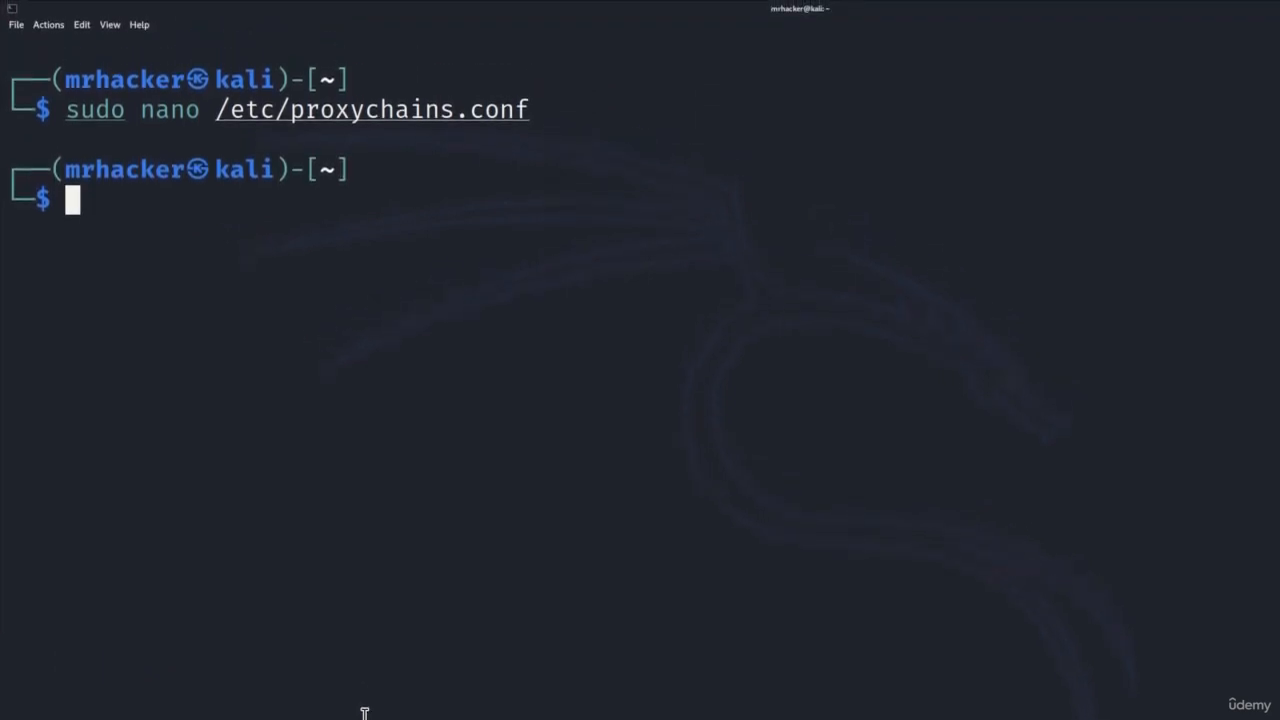
pyautogui.moveTo(152, 132)
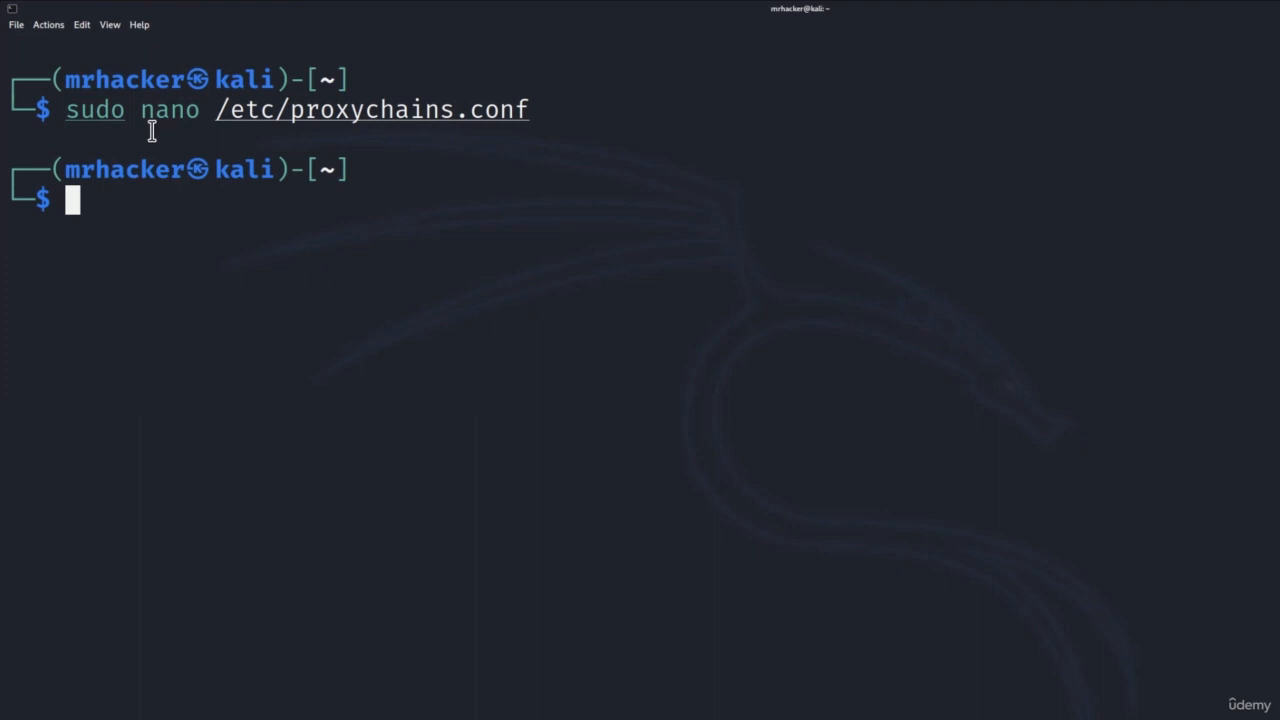
# Review the earlier nano command, then launch Firefox through proxychains.
pyautogui.doubleClick(94, 110)
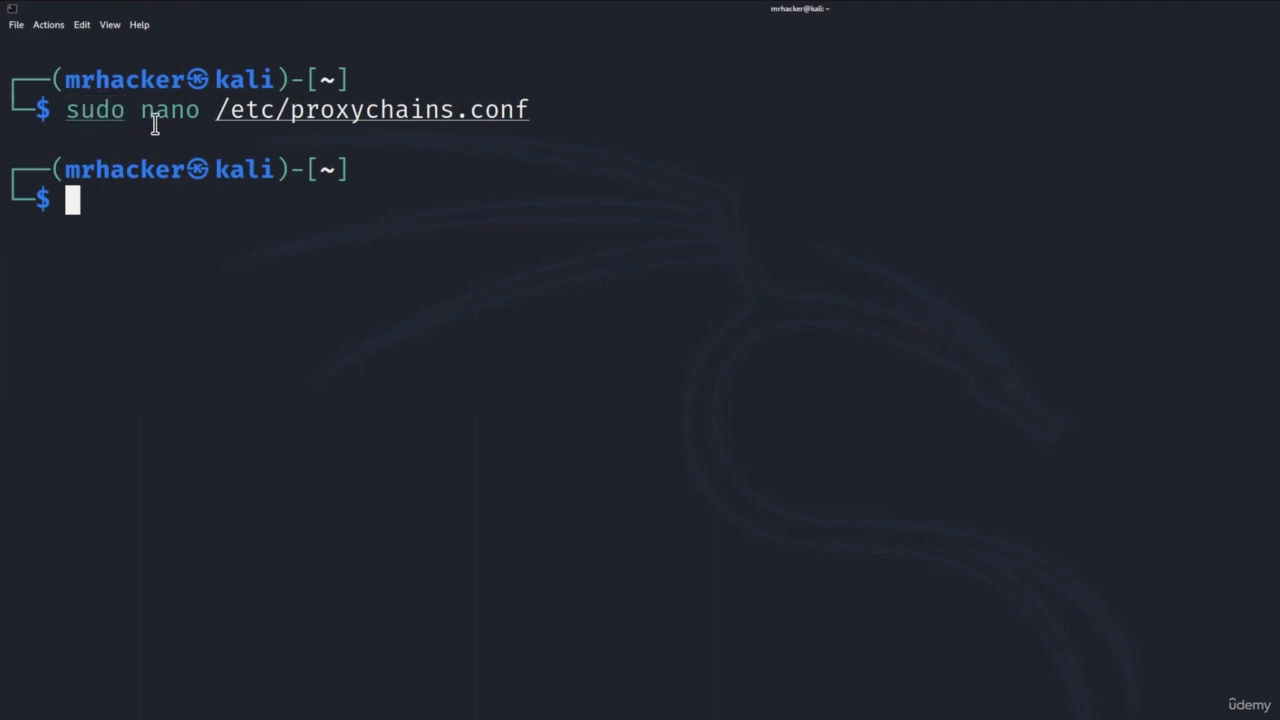
pyautogui.moveTo(228, 128)
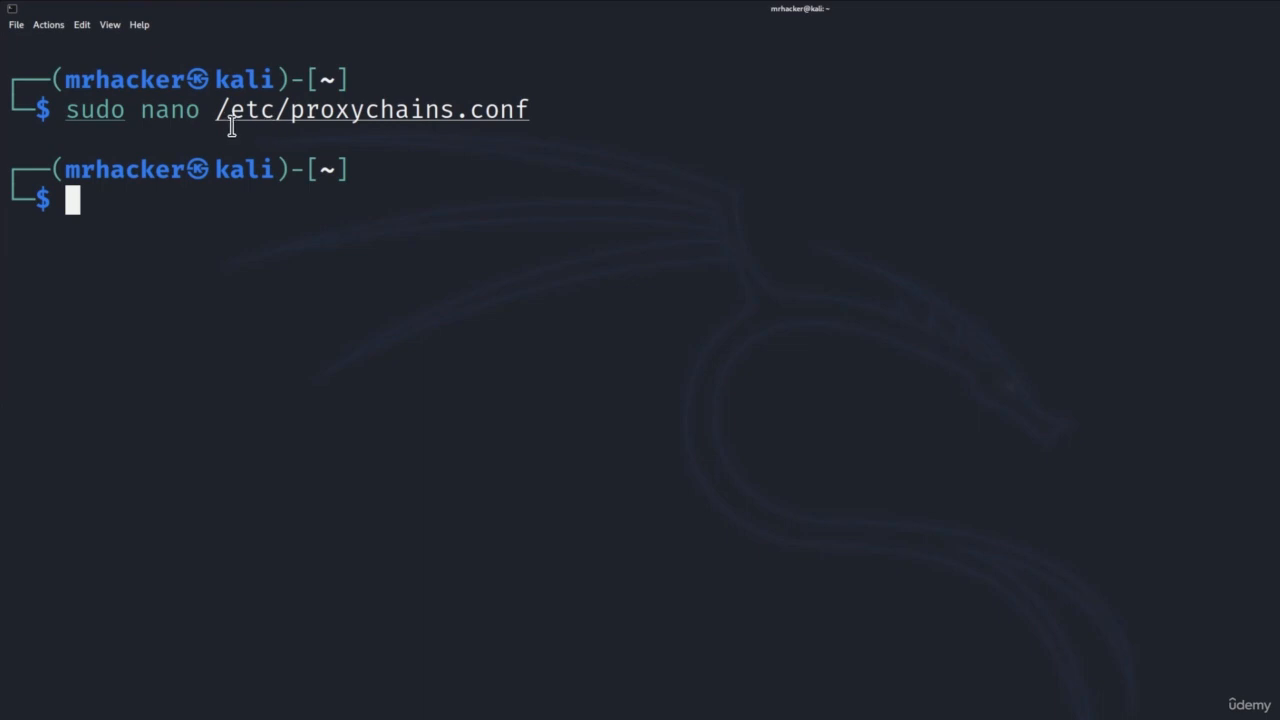
pyautogui.moveTo(214, 110); pyautogui.dragTo(528, 110)
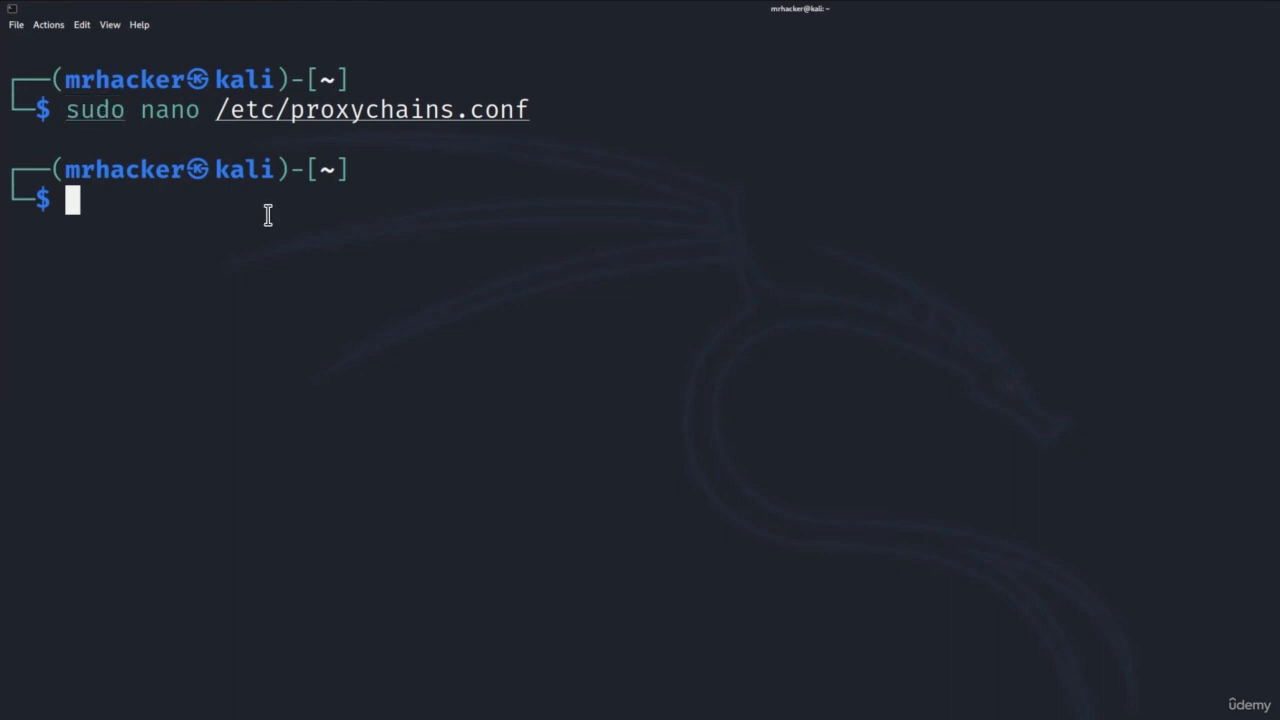
pyautogui.write('proxychains nmap nmap.org -F')
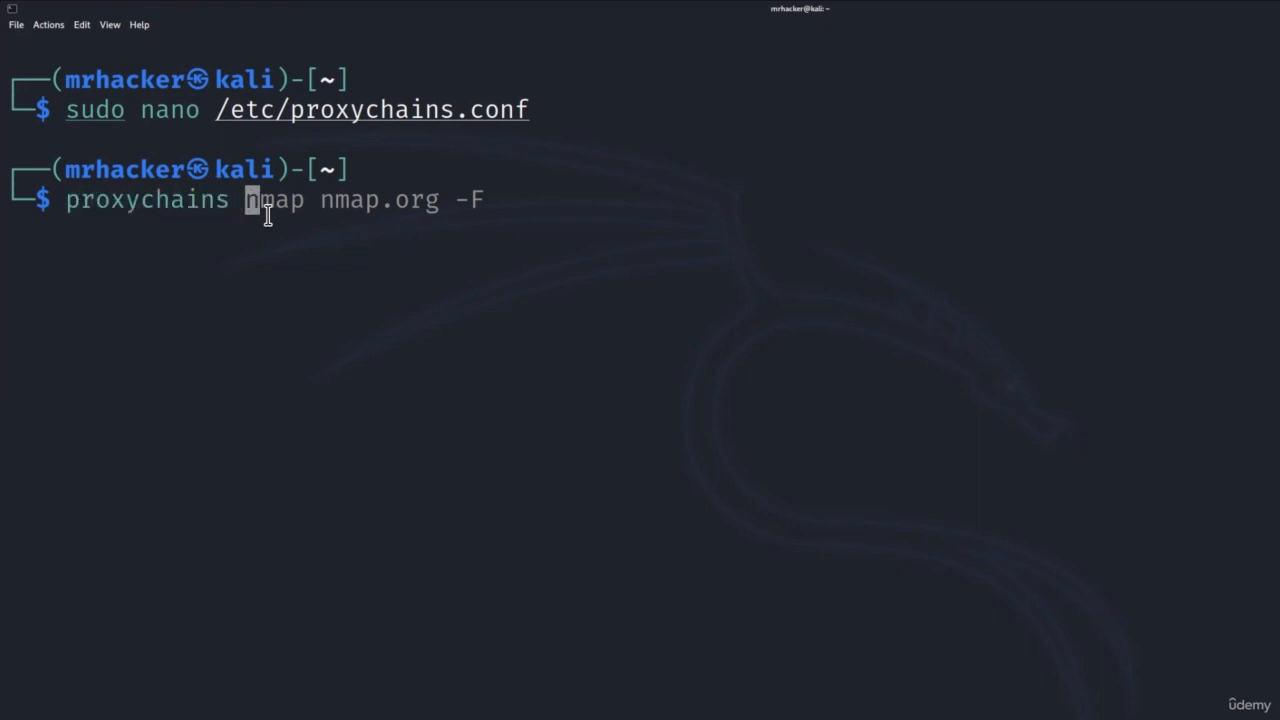
pyautogui.write('firefox')
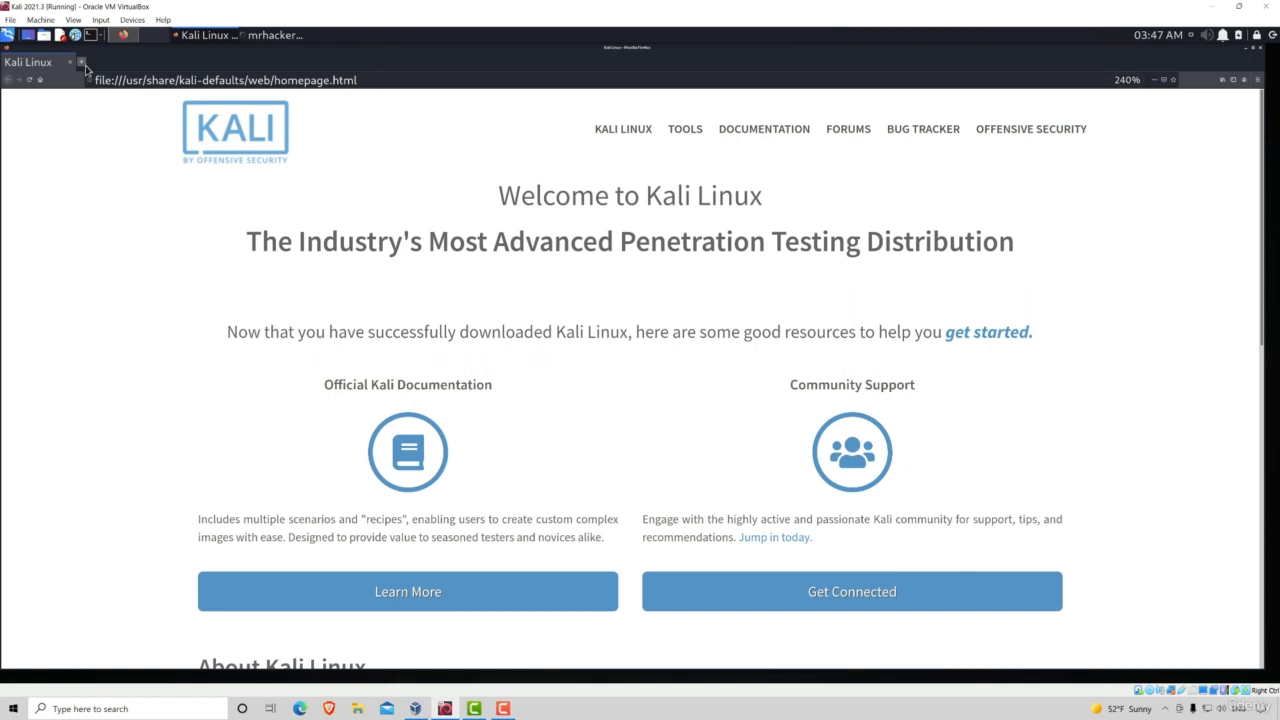
# In a new tab, go to google.com and search 'what is my ip'.
pyautogui.click(80, 60)
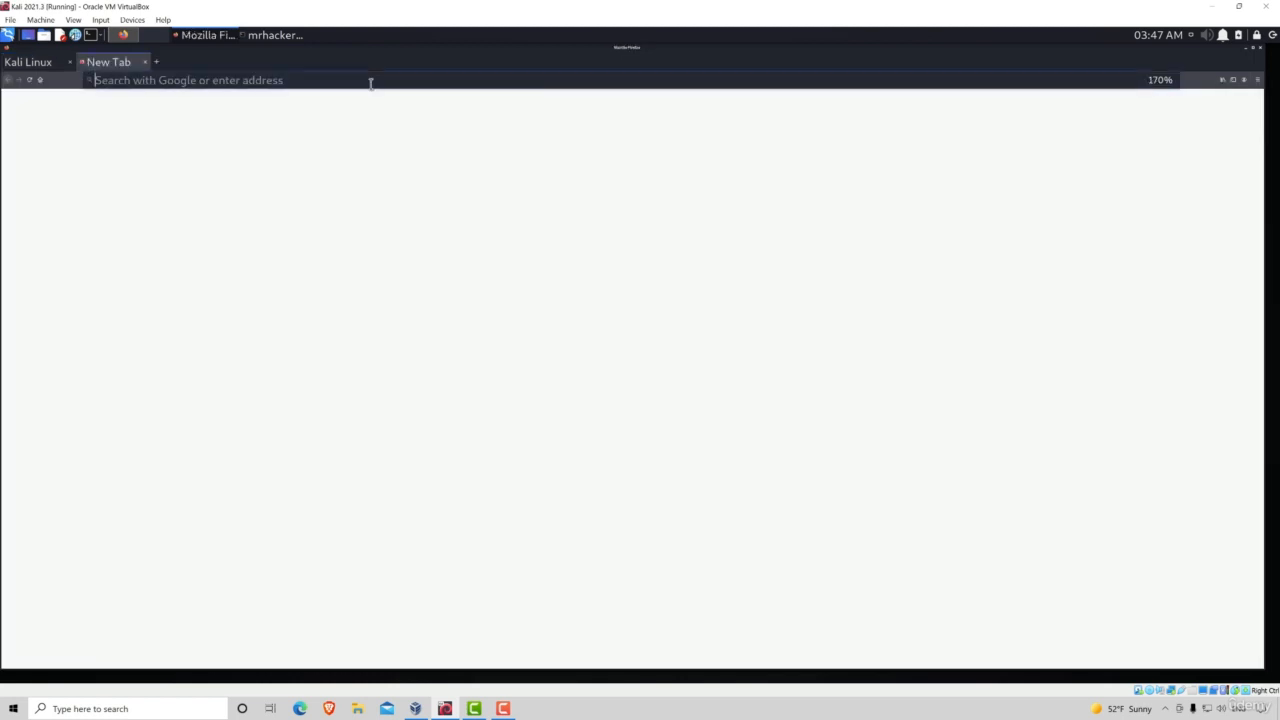
pyautogui.write('google.com/')
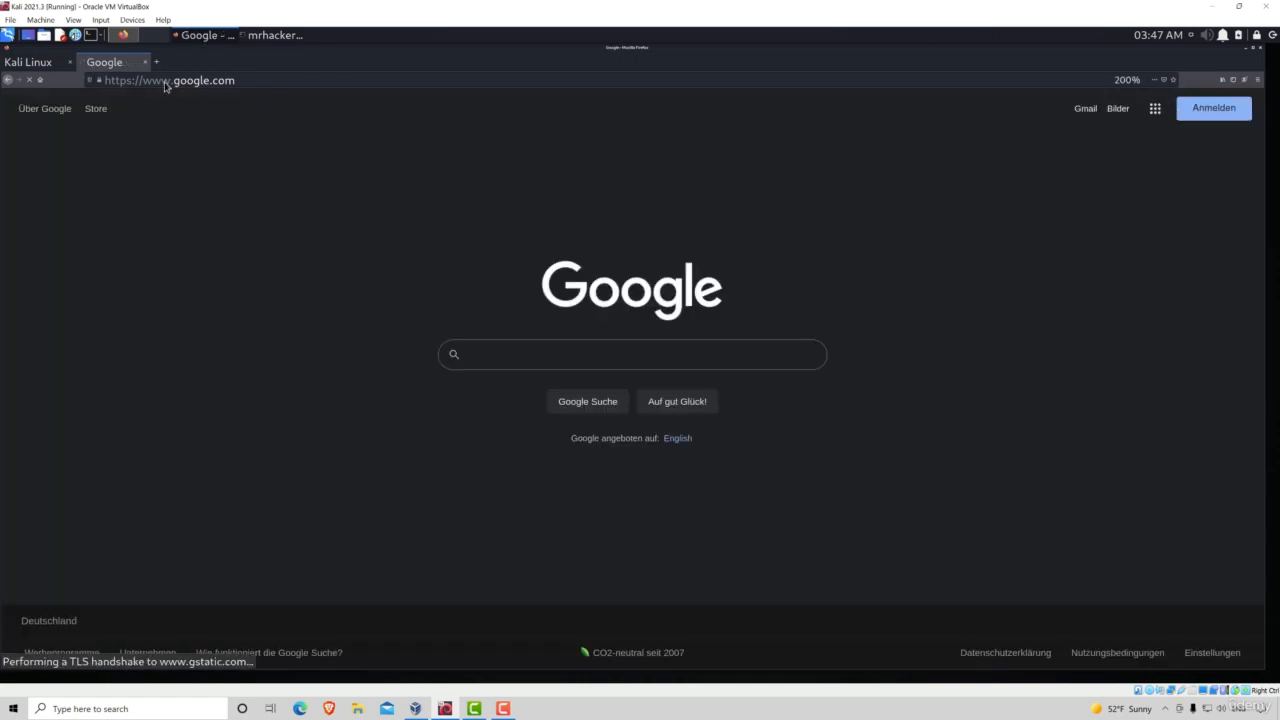
pyautogui.click(632, 354)
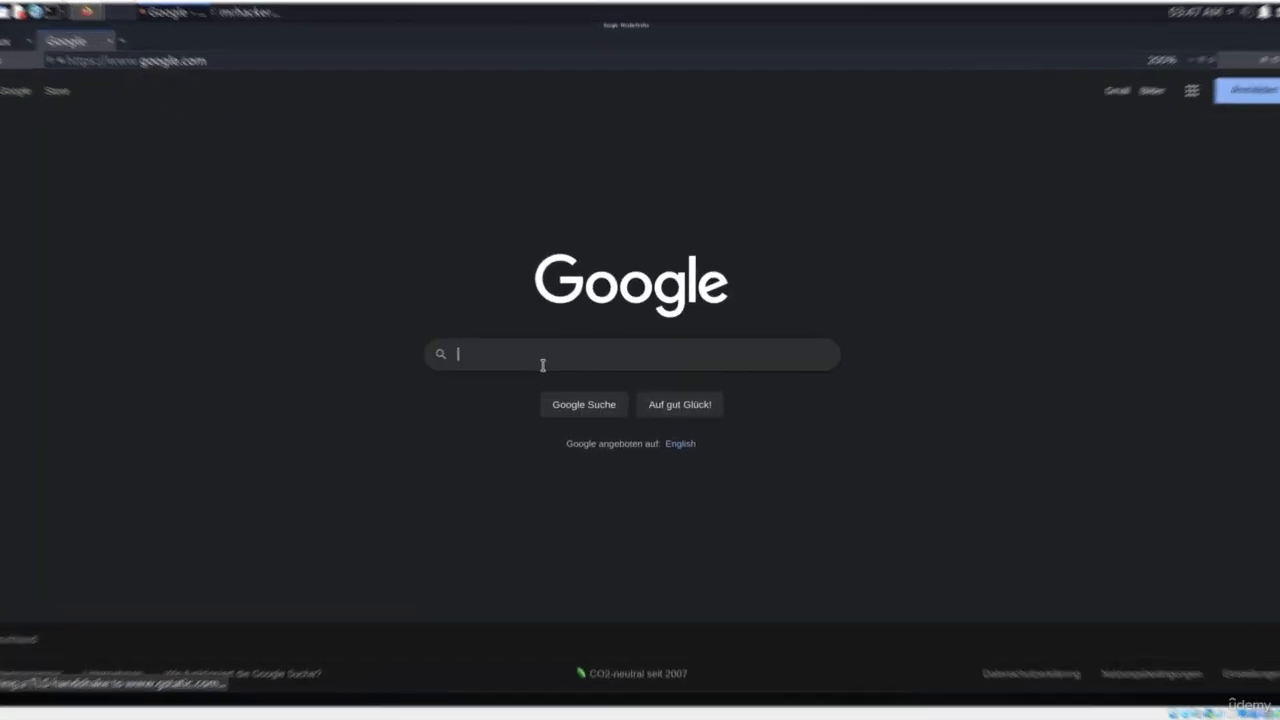
pyautogui.write('what')
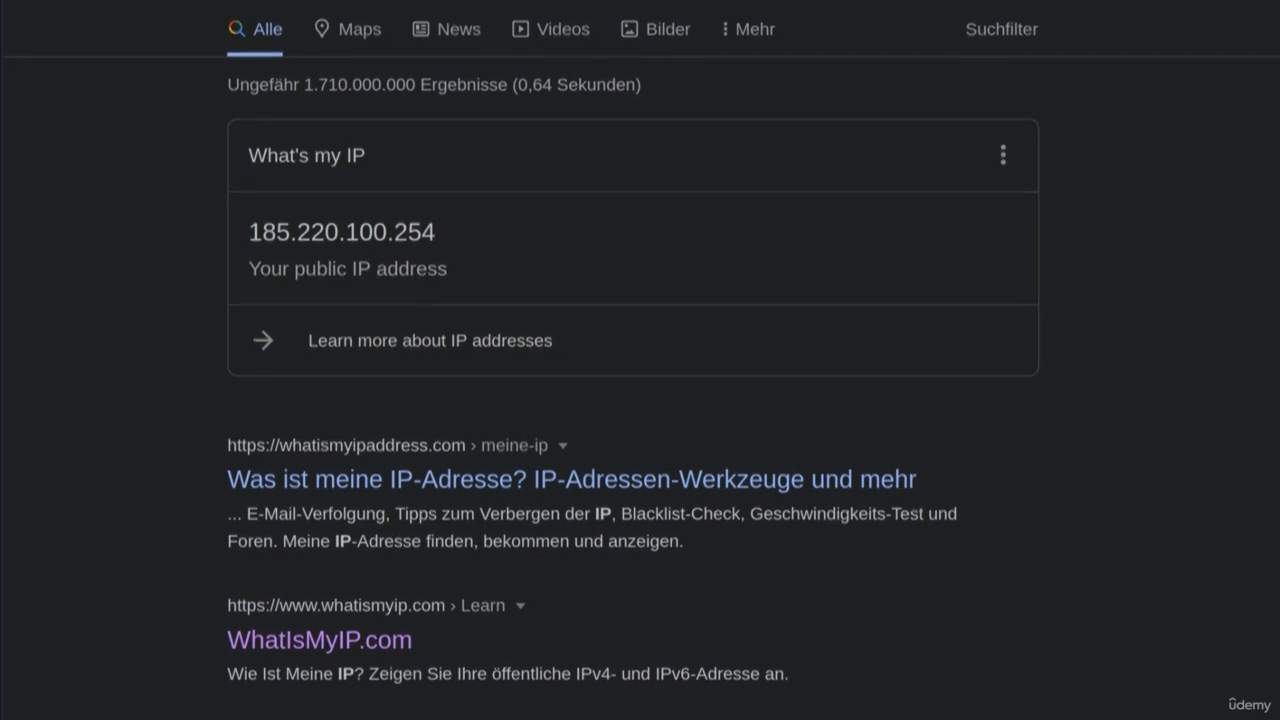
# Read the masked IP 185.220.100.254 and open the WhatIsMyIP.com result.
pyautogui.scroll(-3)
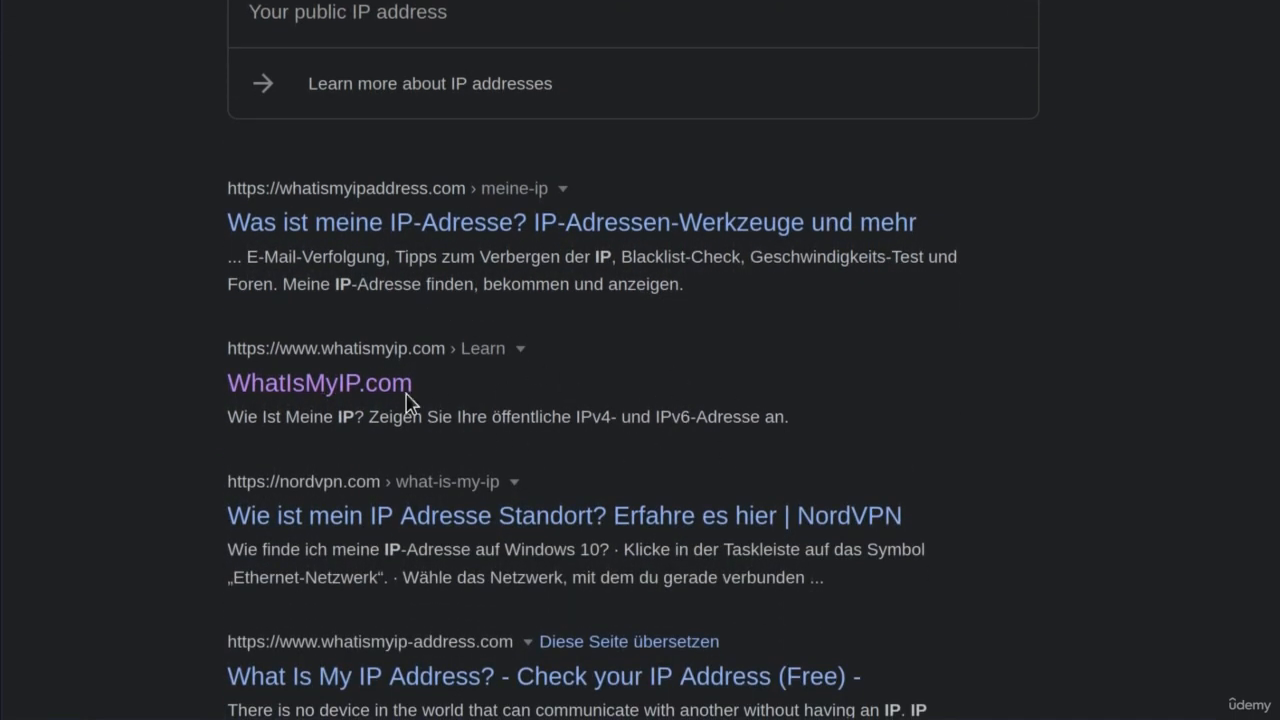
pyautogui.moveTo(304, 396)
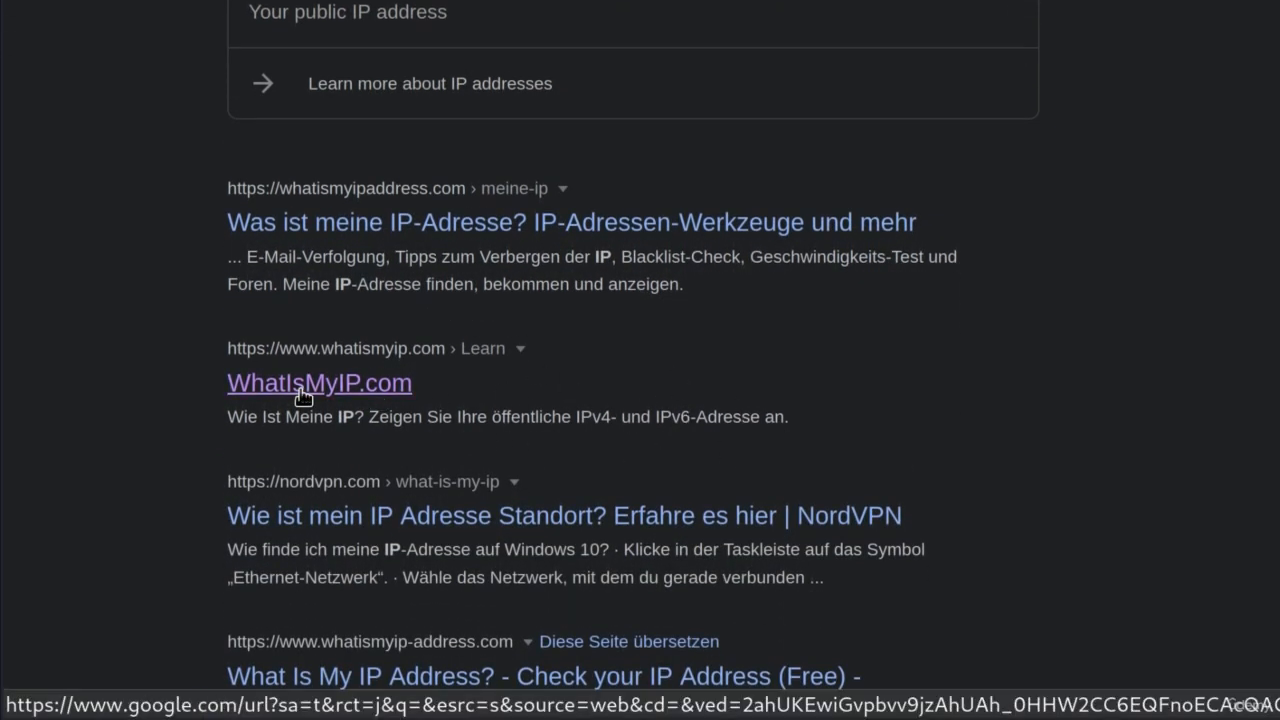
pyautogui.click(320, 384)
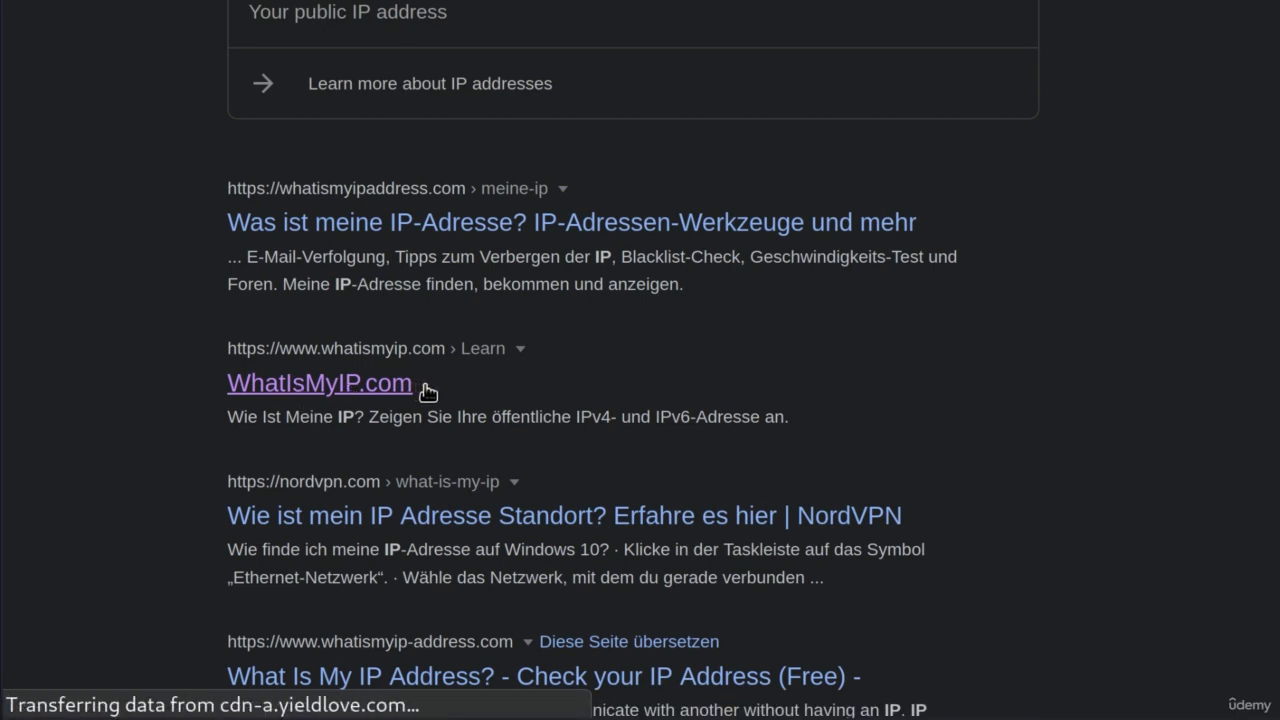
pyautogui.click(320, 384)
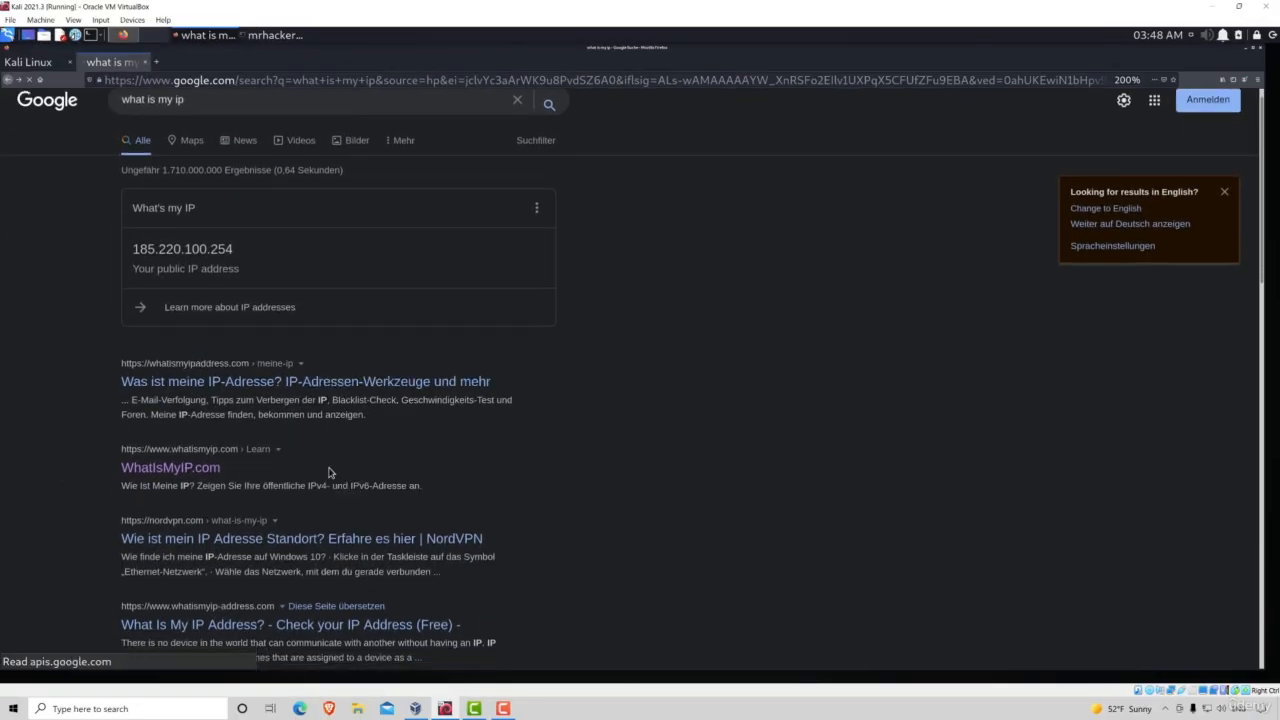
pyautogui.scroll(-3)
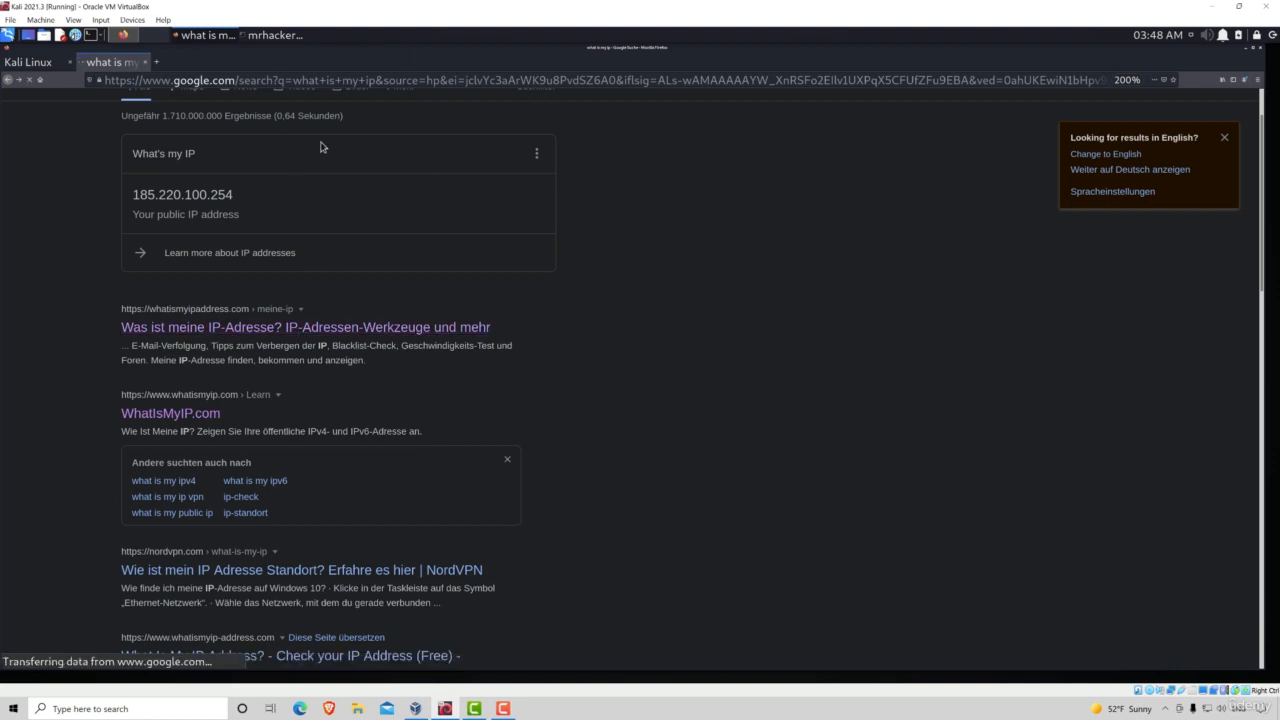
pyautogui.moveTo(194, 108)
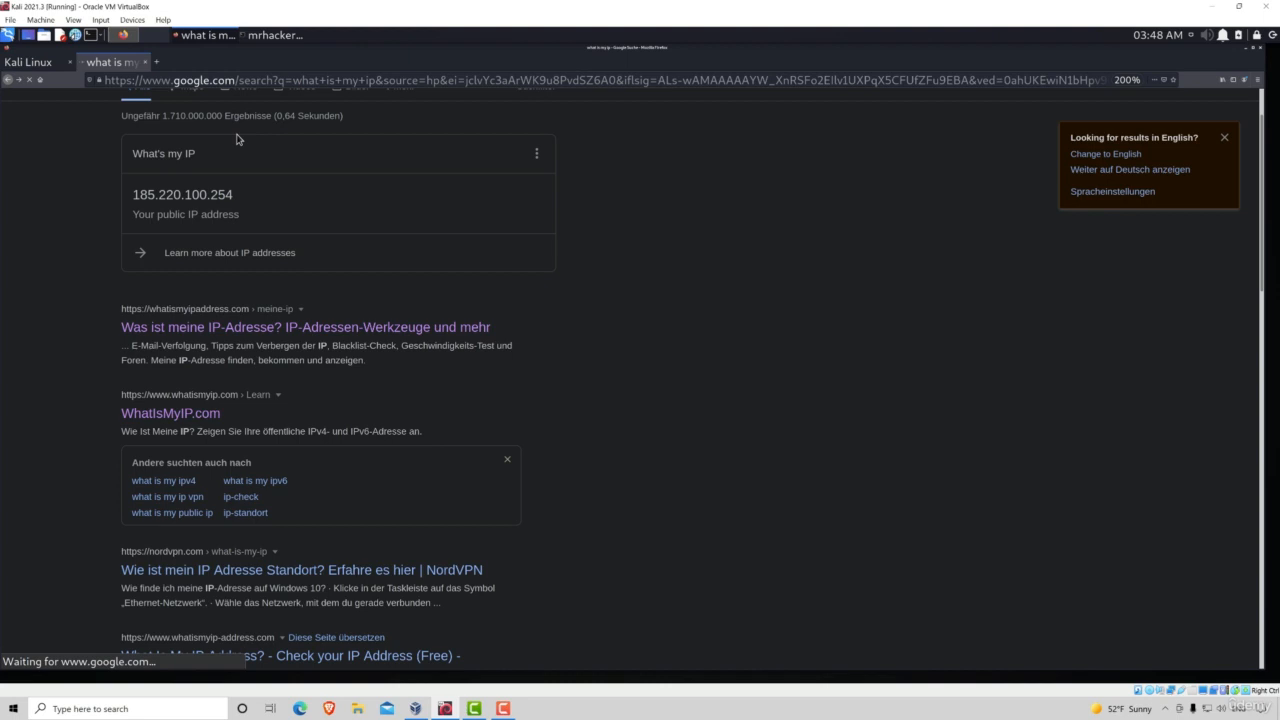
pyautogui.moveTo(280, 158)
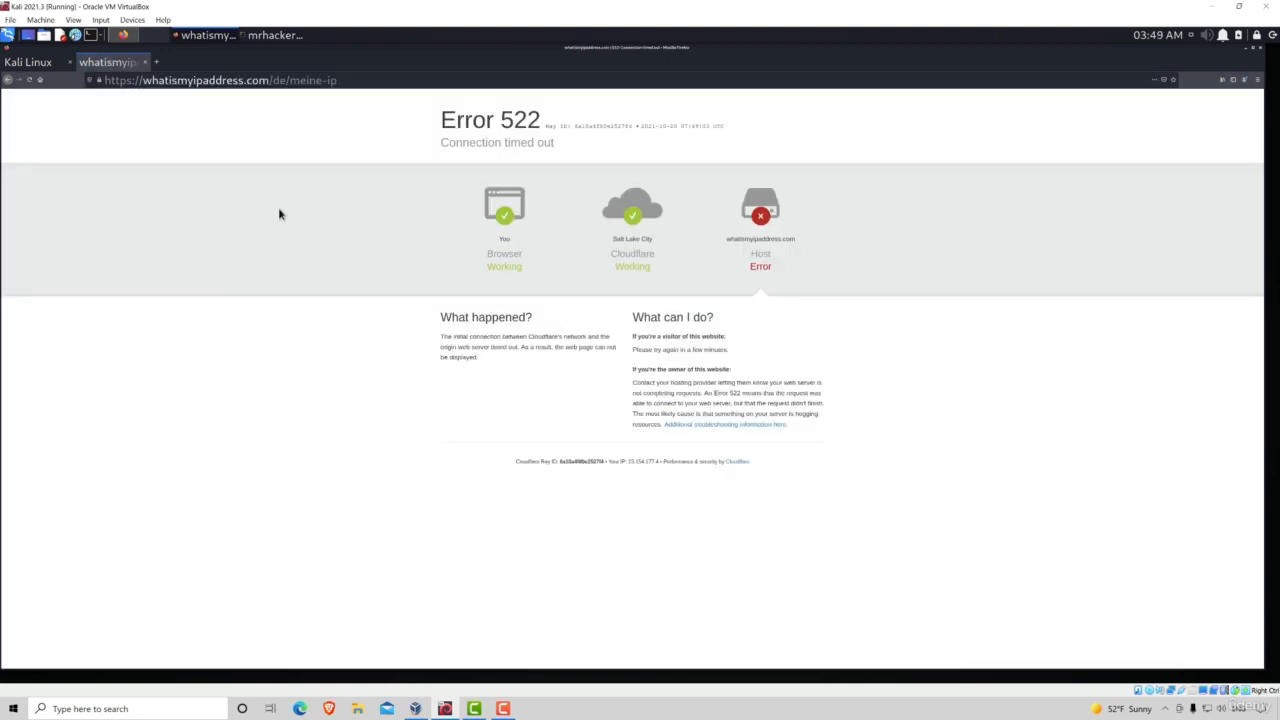
pyautogui.moveTo(58, 112)
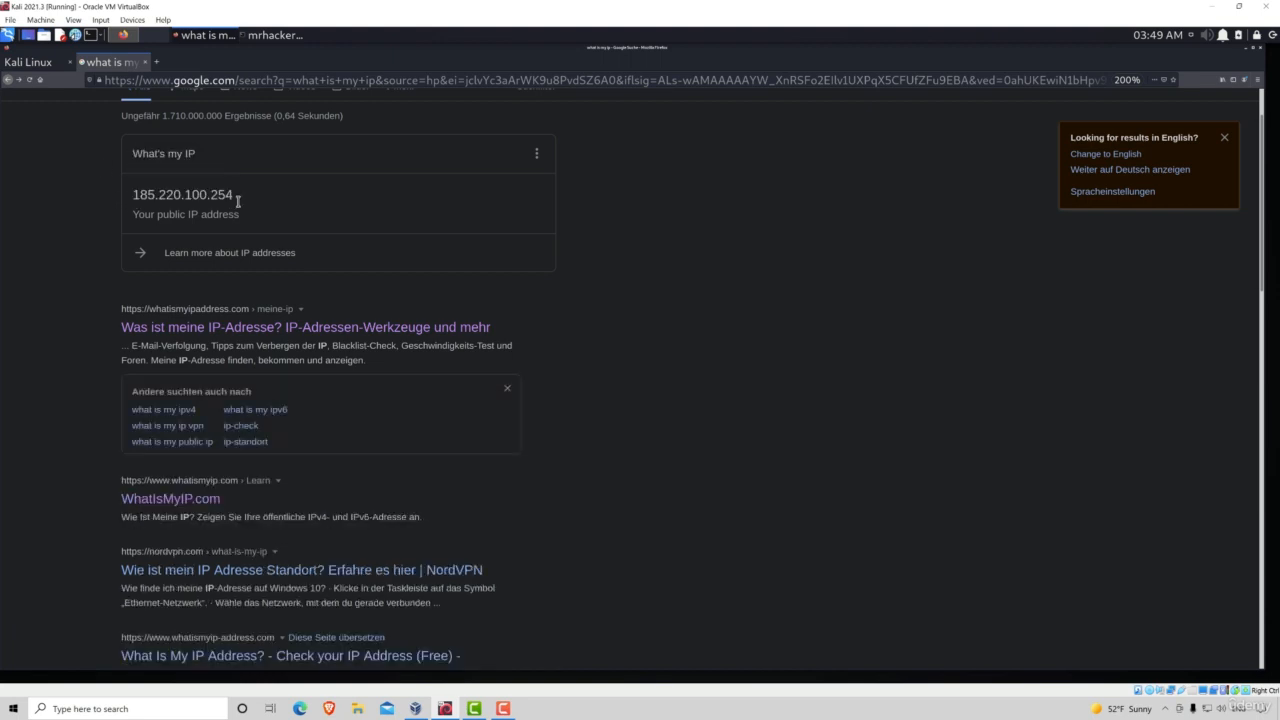
pyautogui.doubleClick(184, 194)
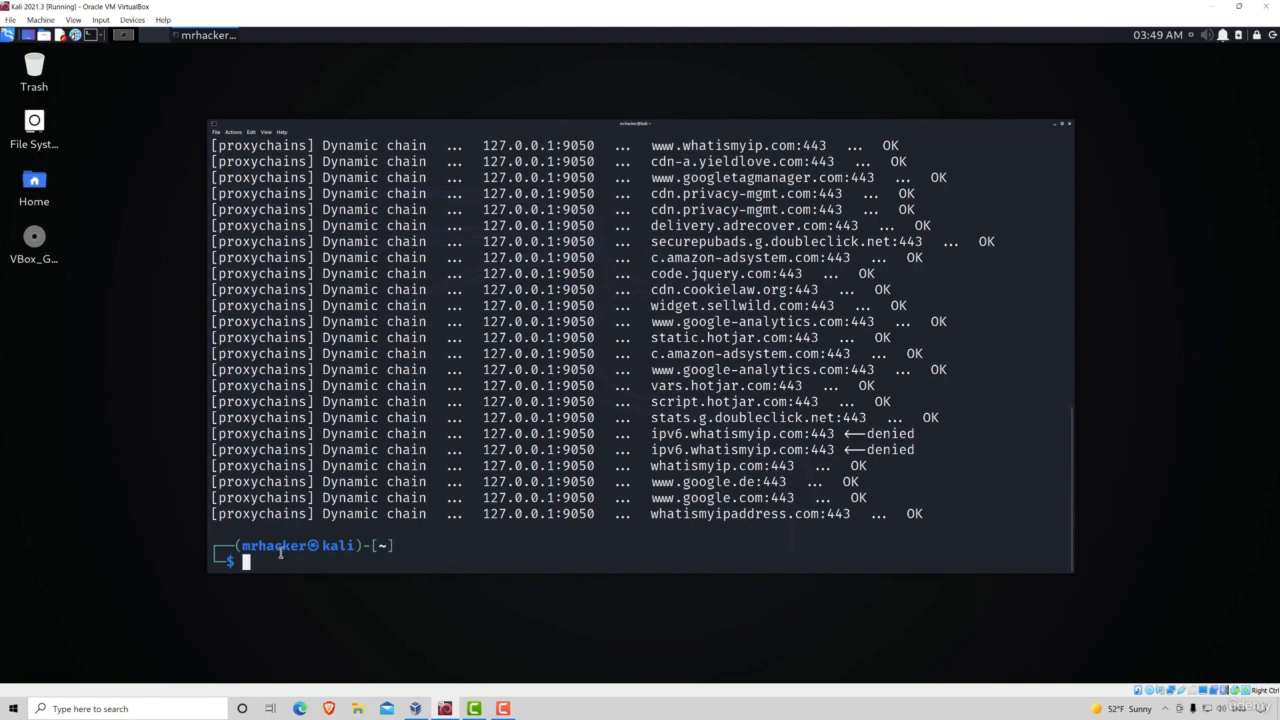
pyautogui.moveTo(336, 564)
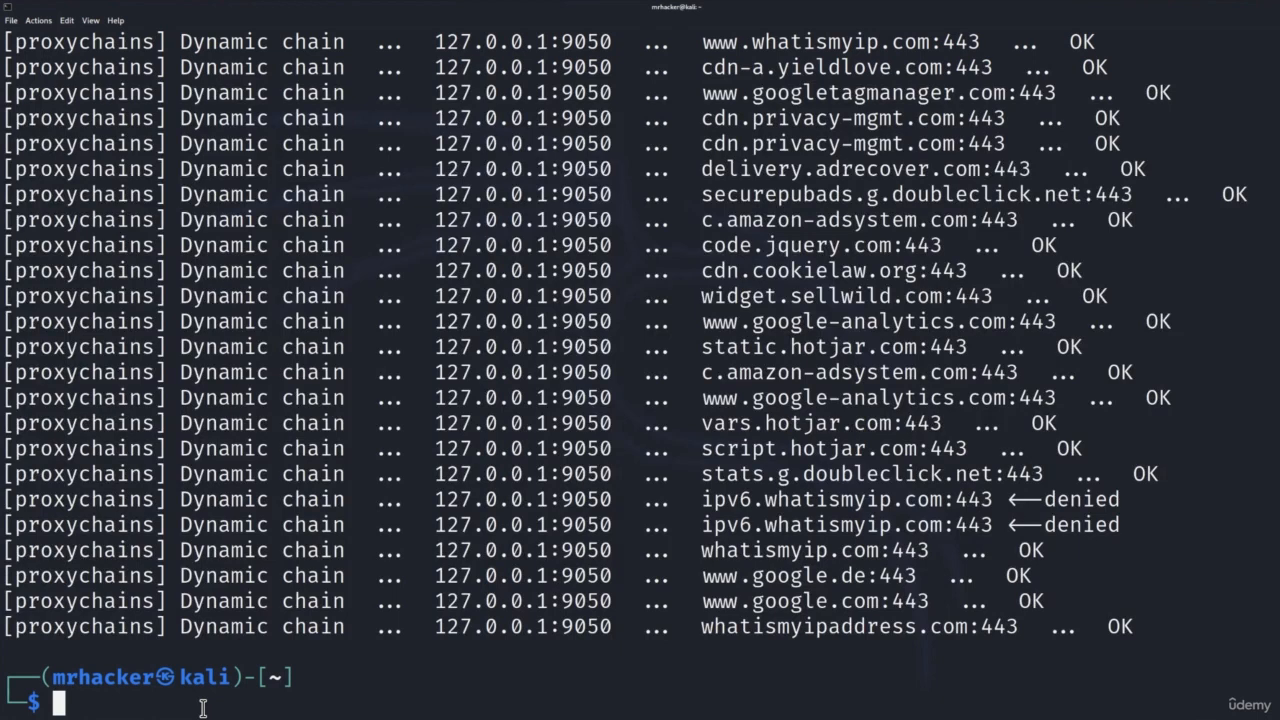
# Run proxychains nmap nmap.org -F to scan nmap.org through Tor.
pyautogui.write('proxychains firefox')
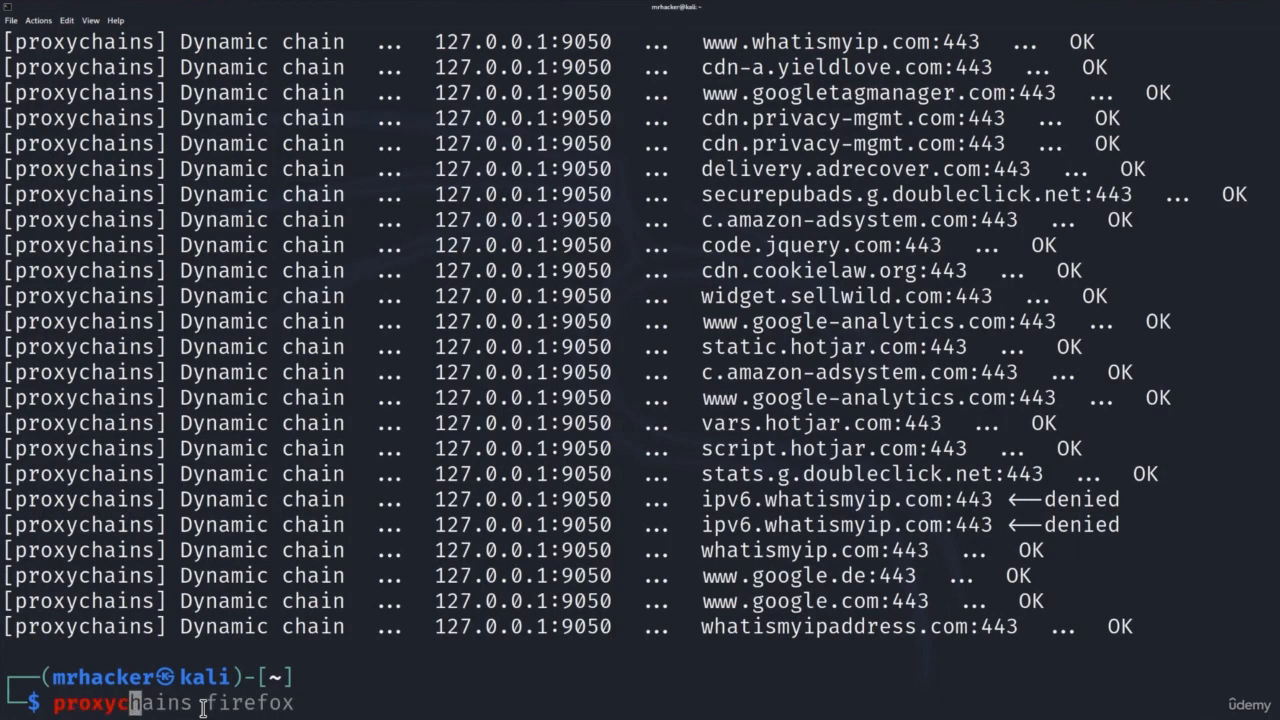
pyautogui.write('nmap nmap.org -F')
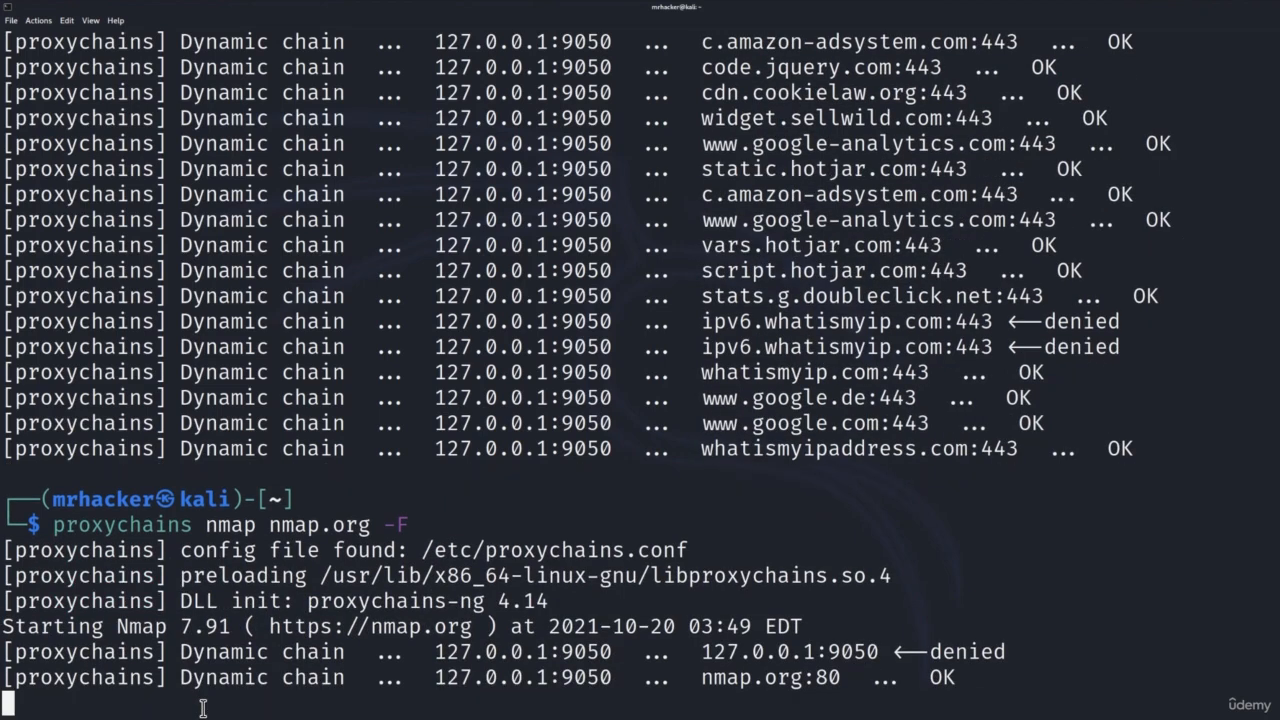
pyautogui.moveTo(450, 628)
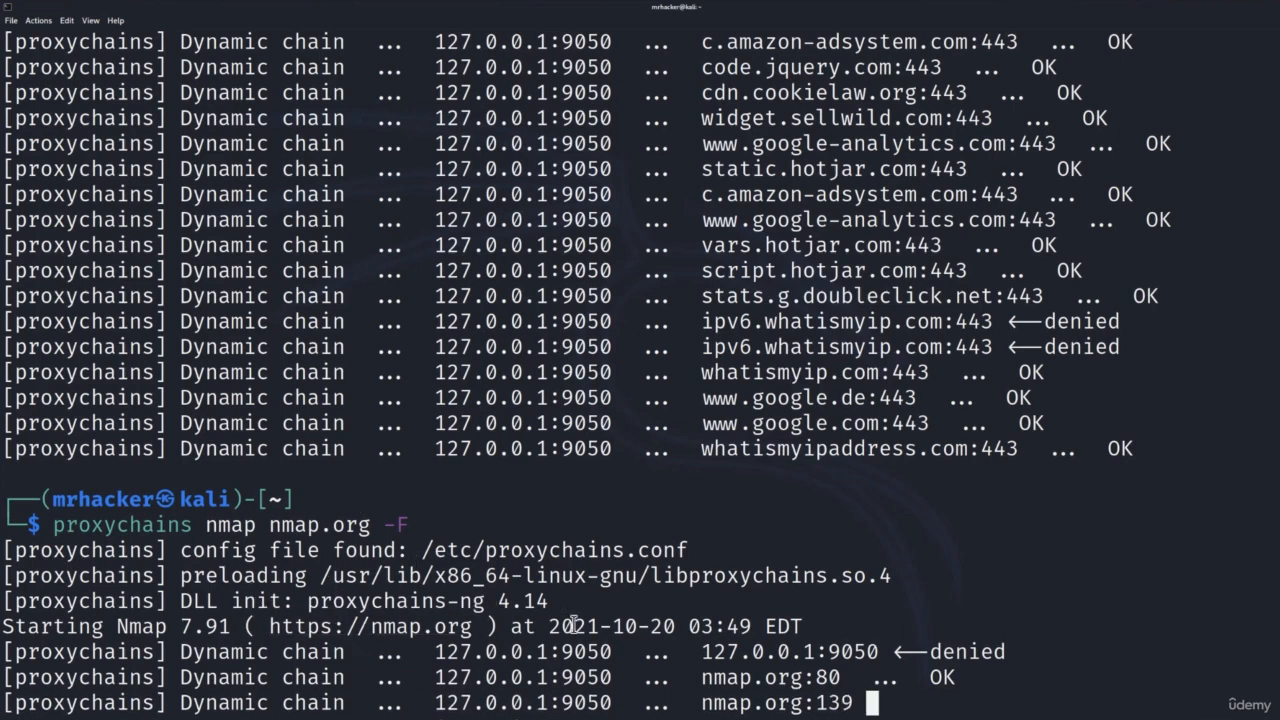
pyautogui.moveTo(504, 600)
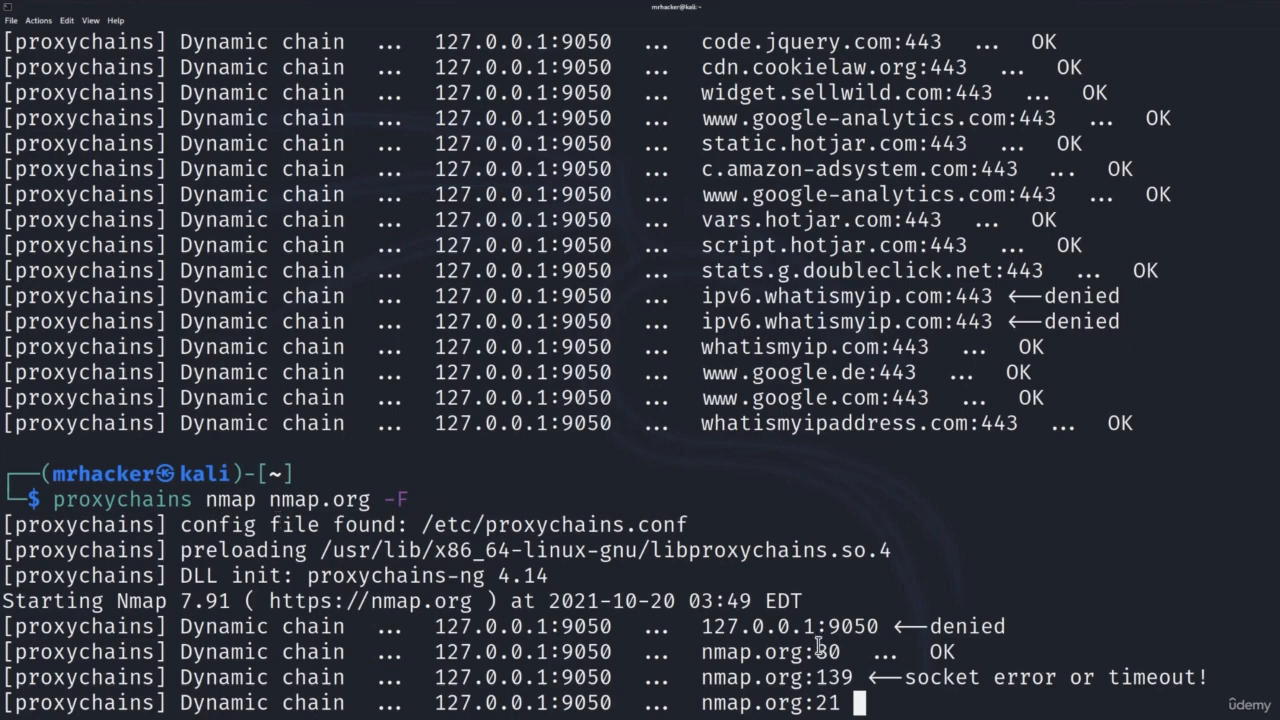
pyautogui.moveTo(972, 662)
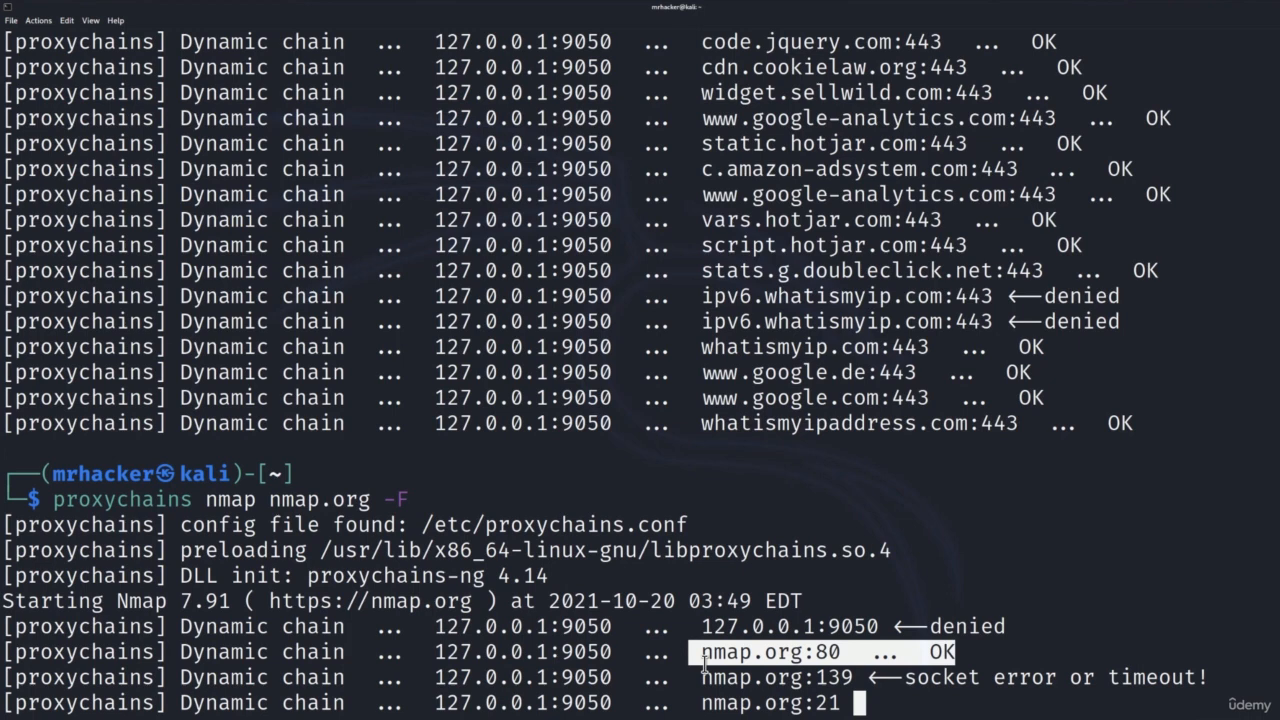
pyautogui.moveTo(820, 682)
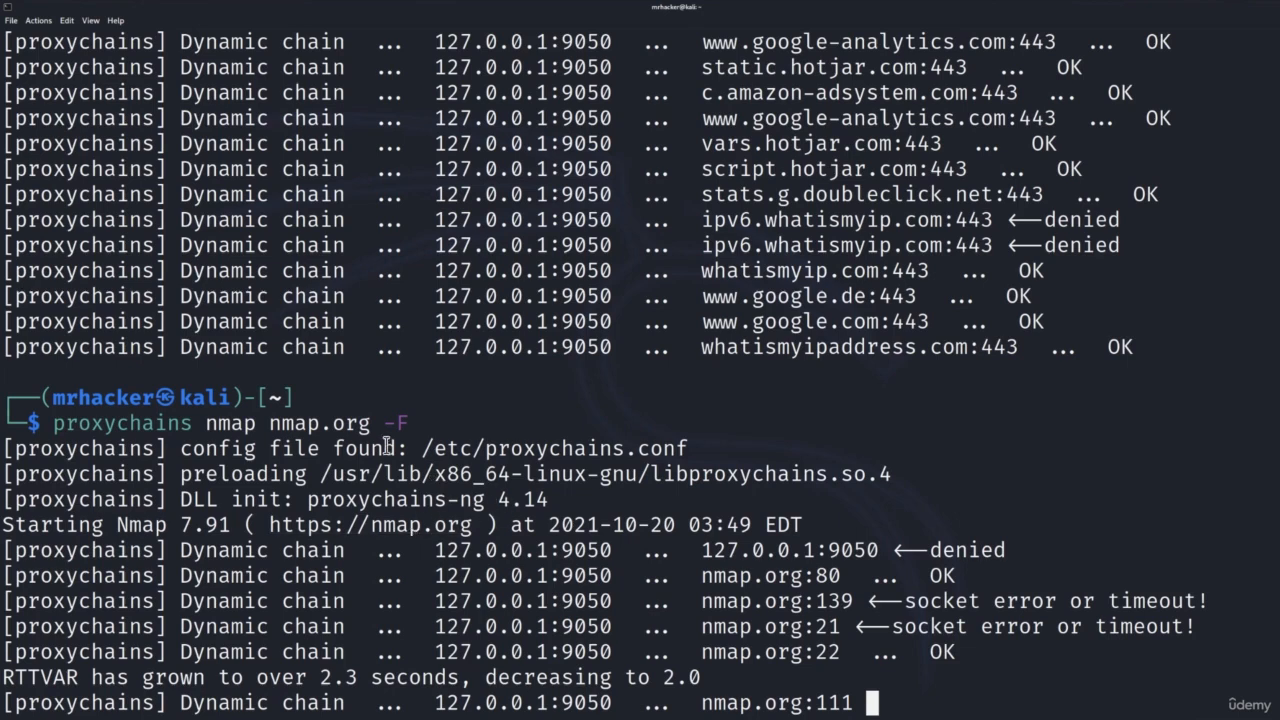
pyautogui.moveTo(976, 700)
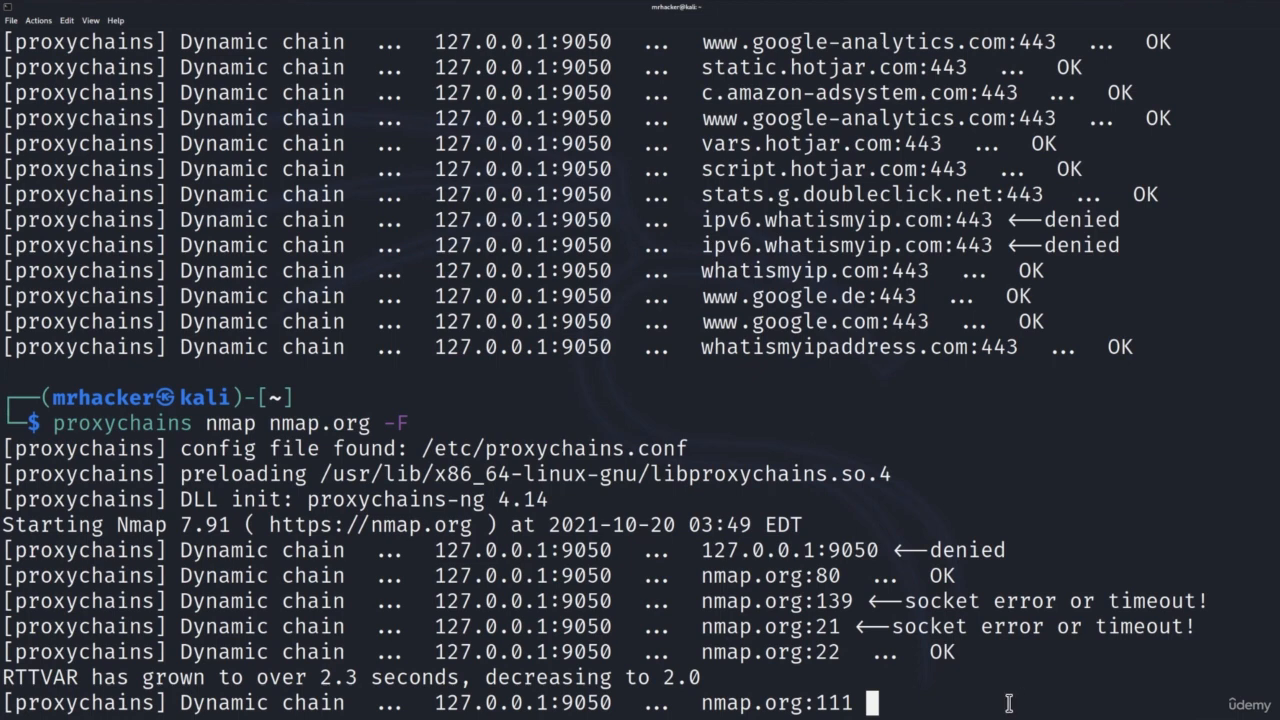
pyautogui.moveTo(478, 576)
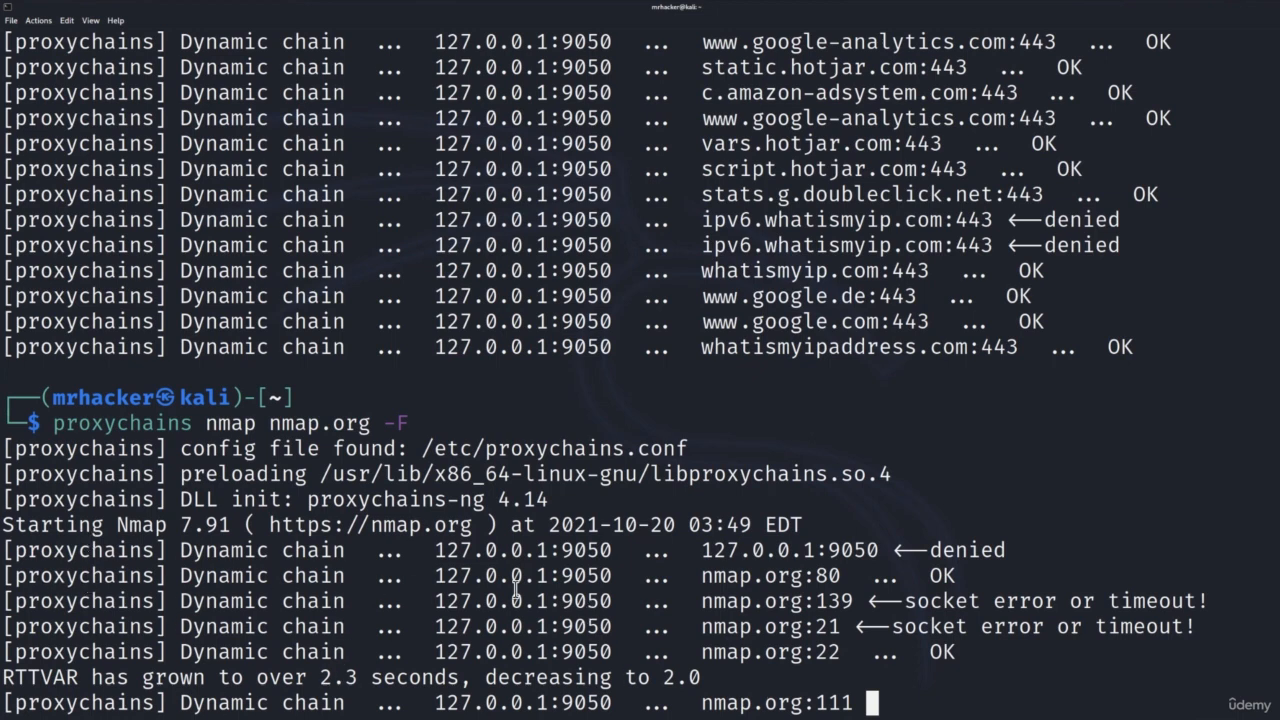
# Highlight the nmap.org:22 OK line in the proxied scan output.
pyautogui.doubleClick(810, 652)
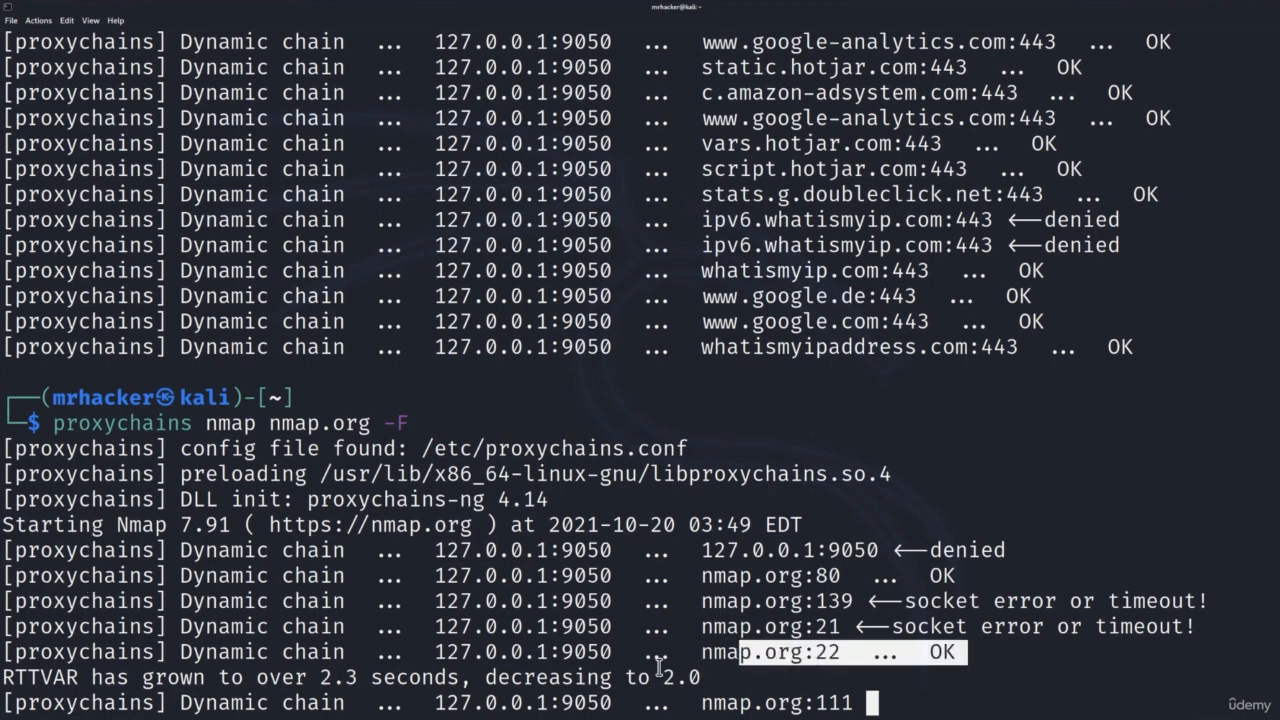
pyautogui.scroll(-3)
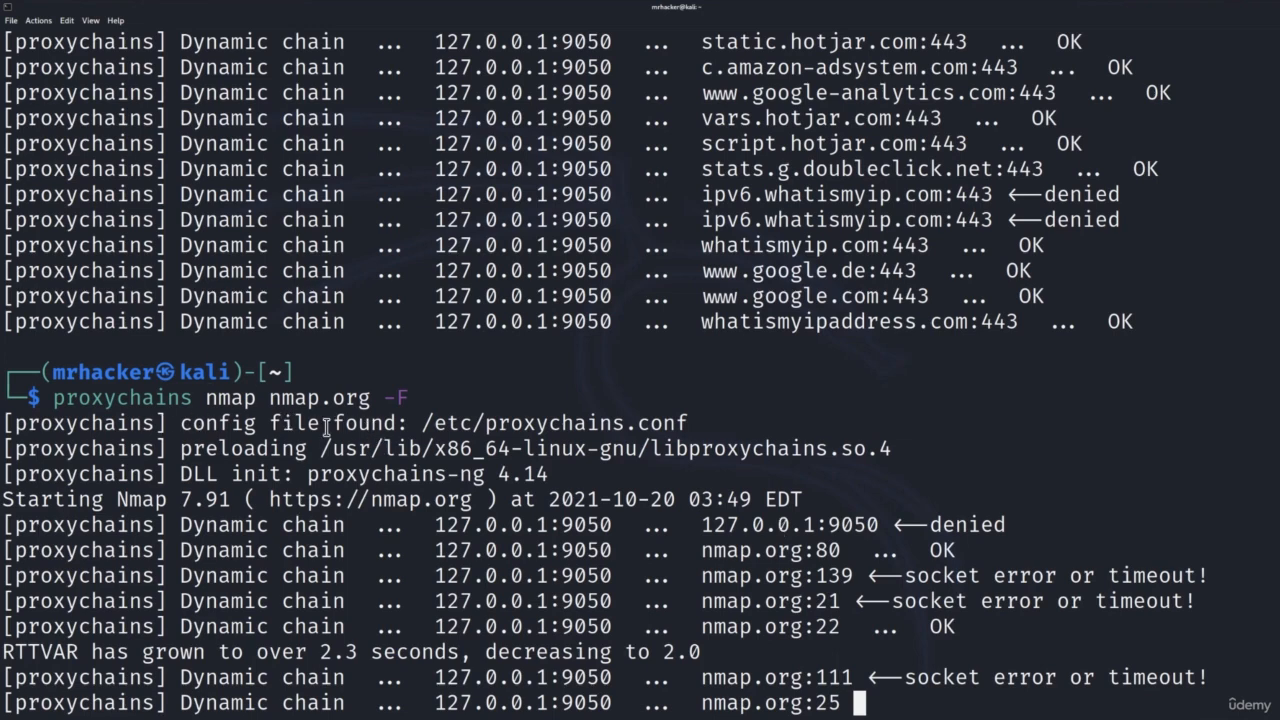
# Follow the scan as port 25 connects OK and ports 111, 135, 23 time out.
pyautogui.scroll(-3)
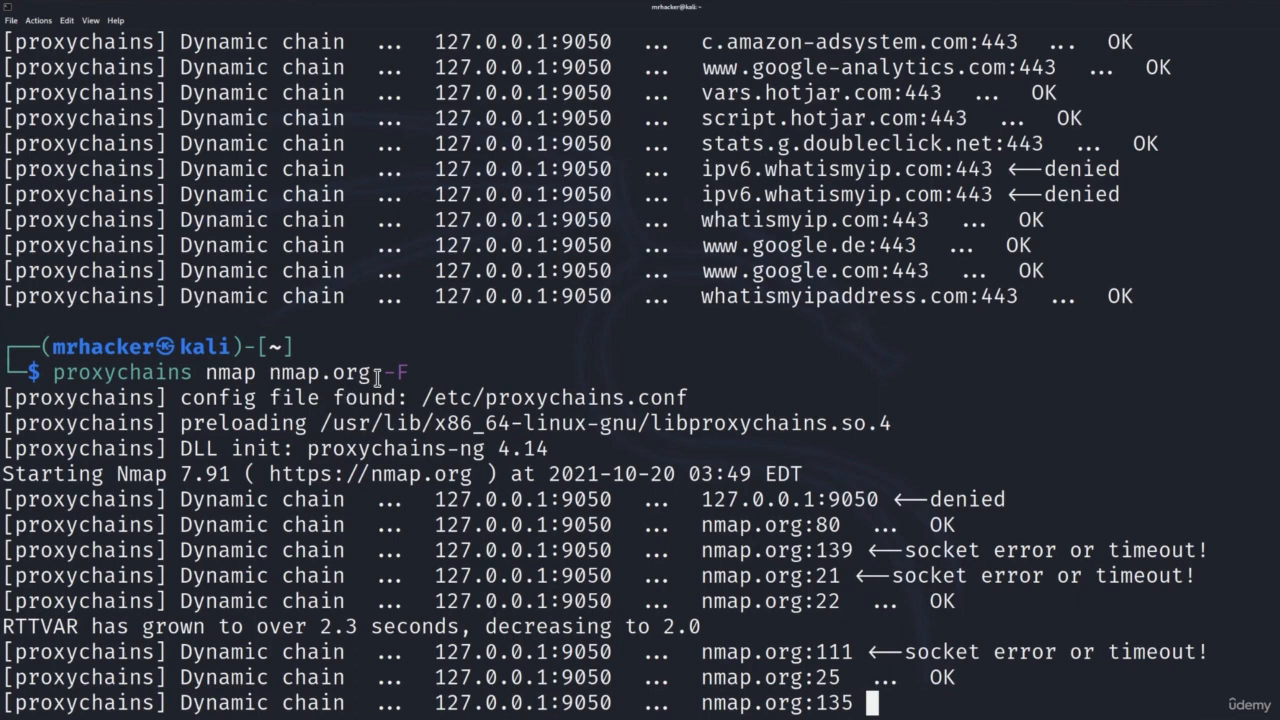
pyautogui.doubleClick(330, 374)
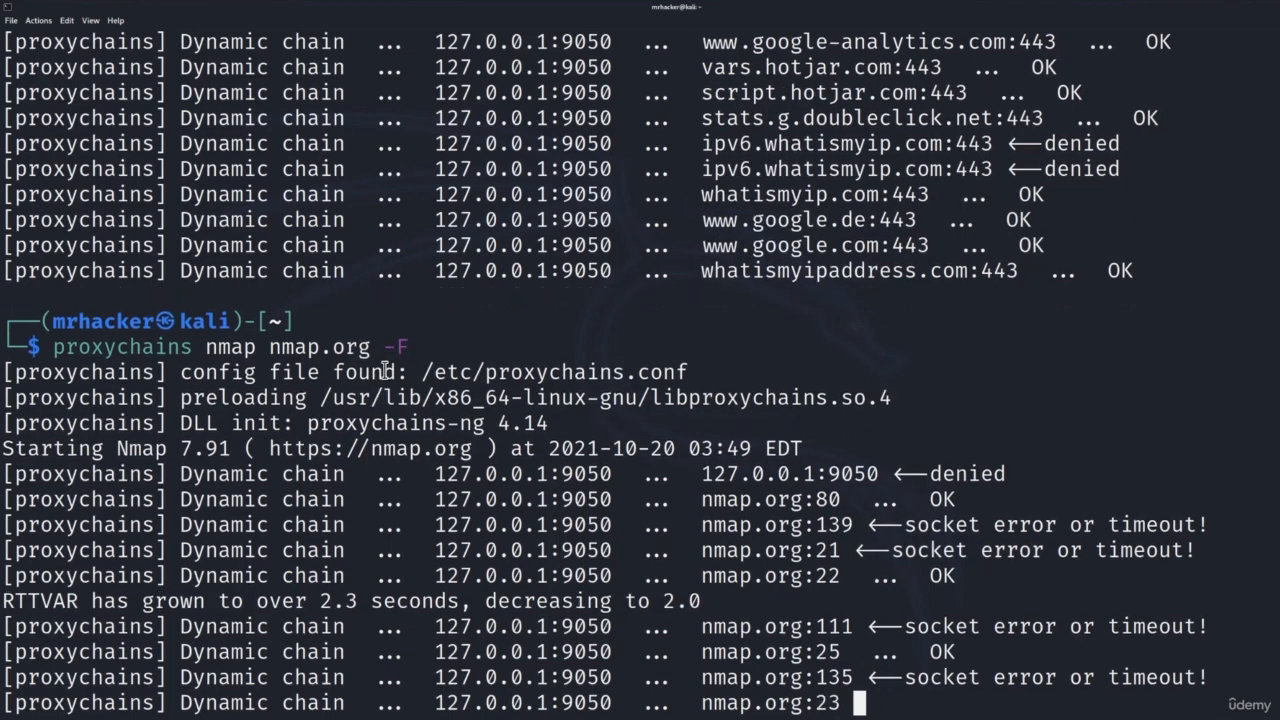
pyautogui.doubleClick(320, 348)
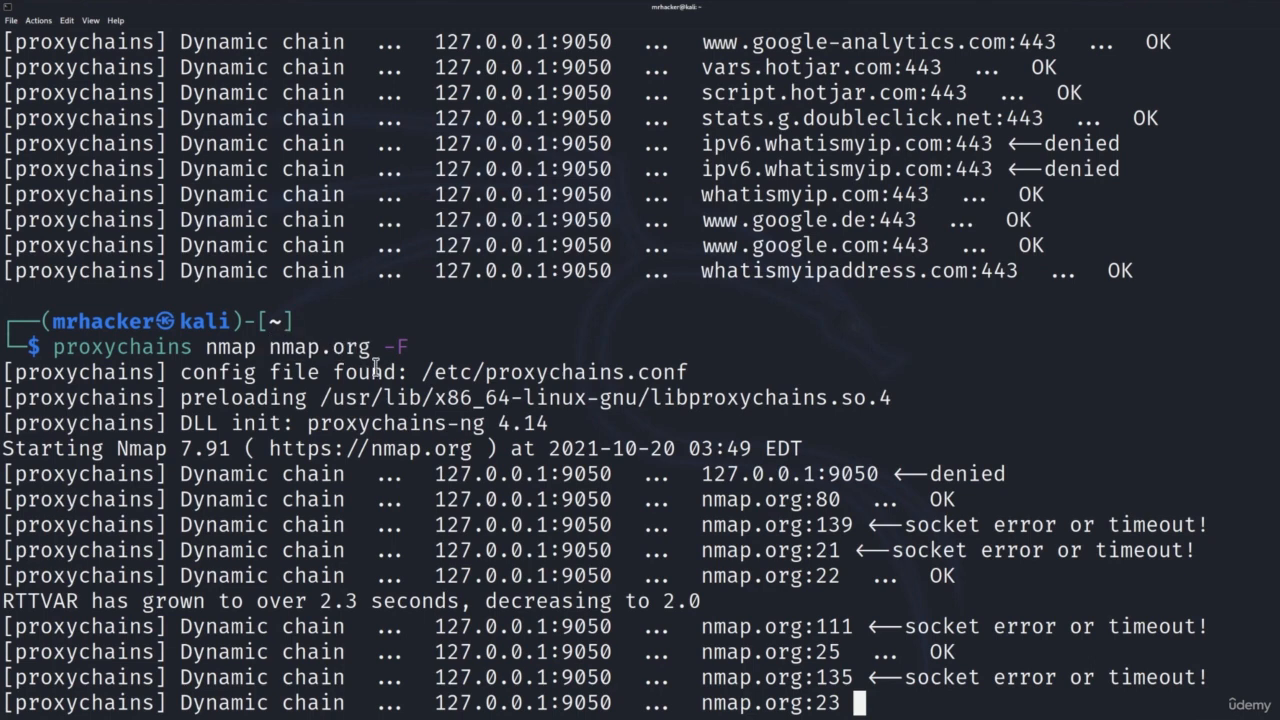
pyautogui.moveTo(958, 524)
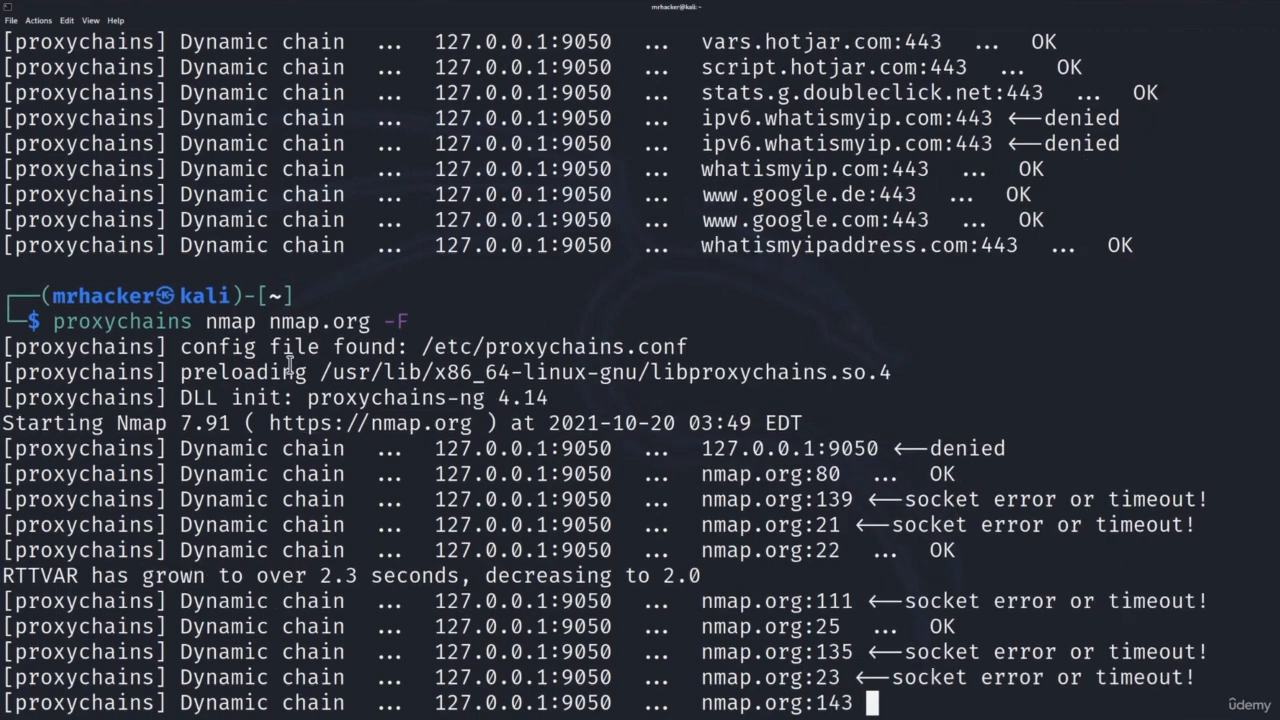
pyautogui.moveTo(258, 346)
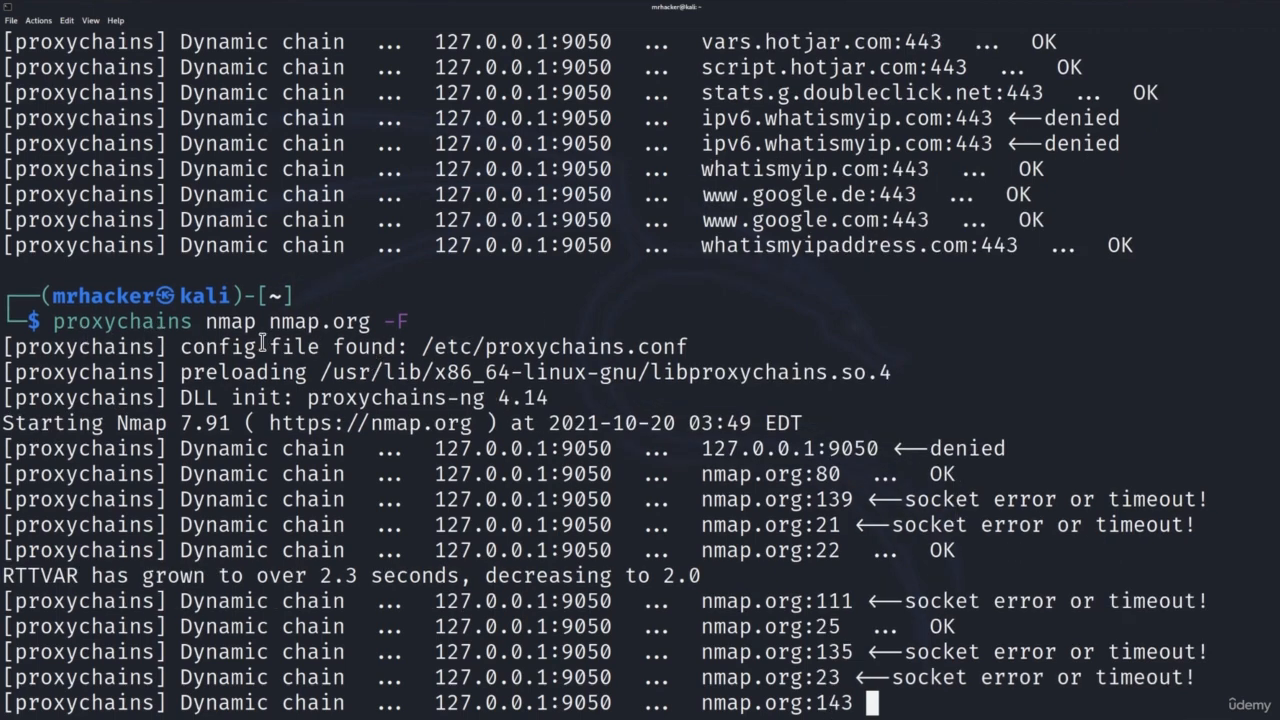
pyautogui.moveTo(748, 332)
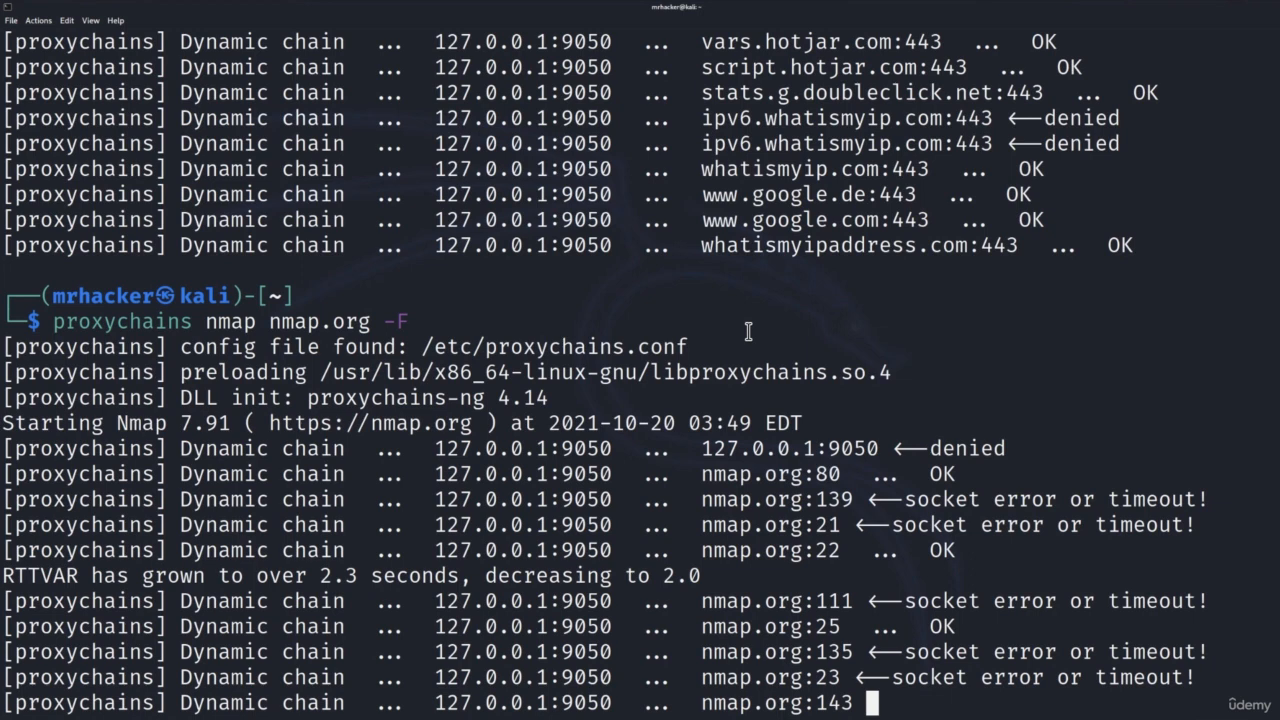